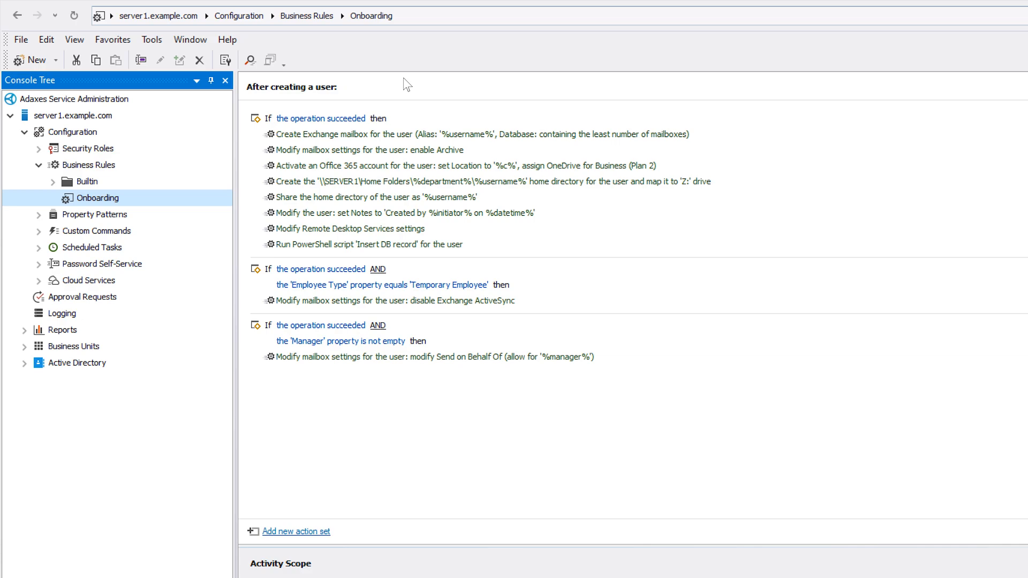
mouse_move(396, 96)
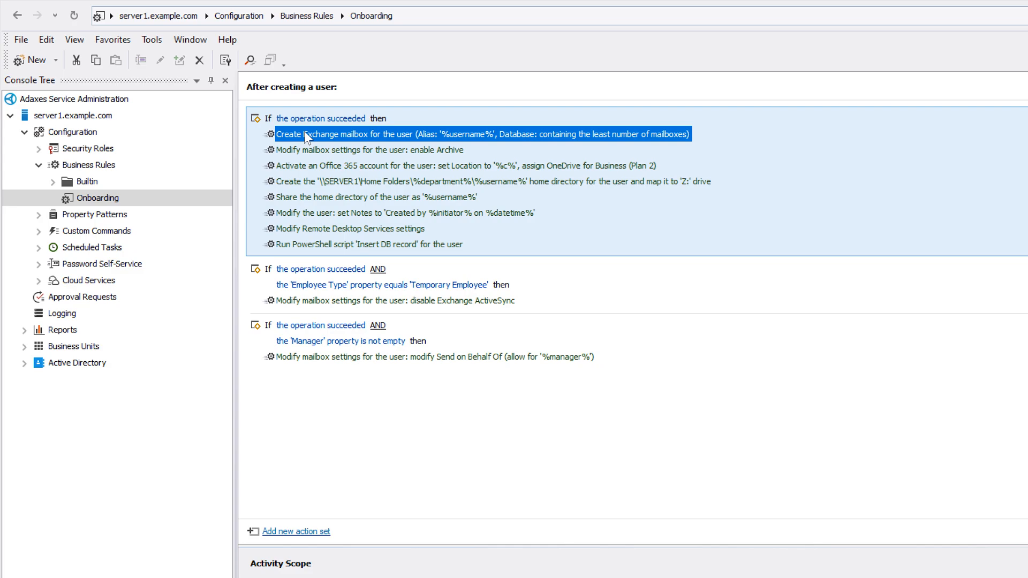
Step: Review the create-mailbox action's alias and DB1/DB3 databases, selecting databases in rotation order
double_click(482, 134)
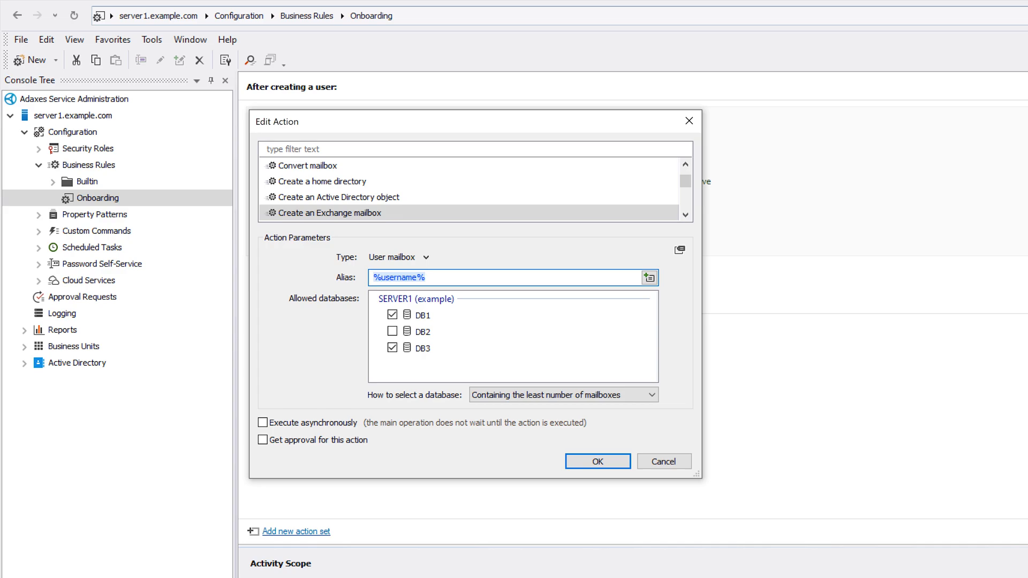
left_click(384, 277)
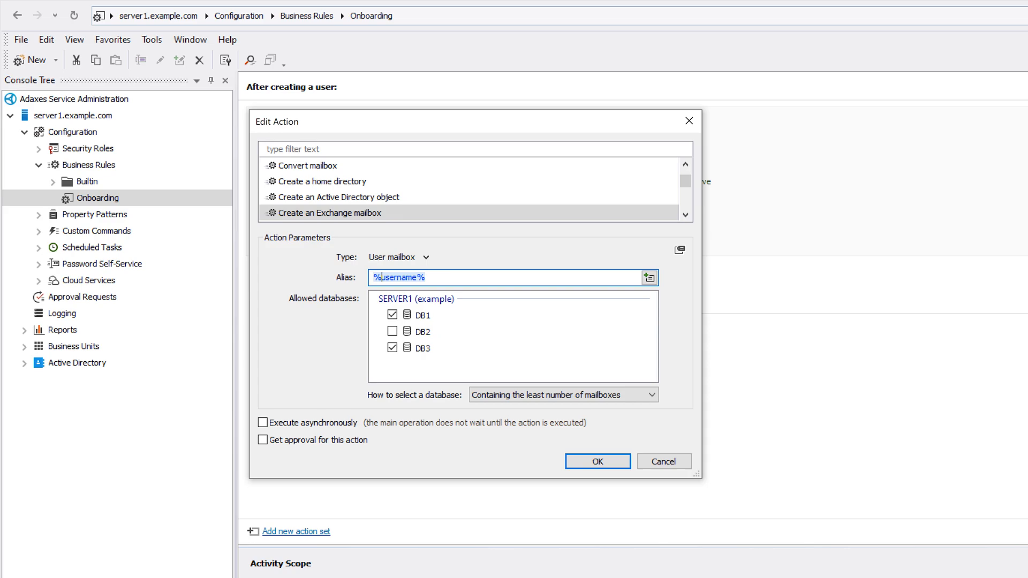
left_click(423, 316)
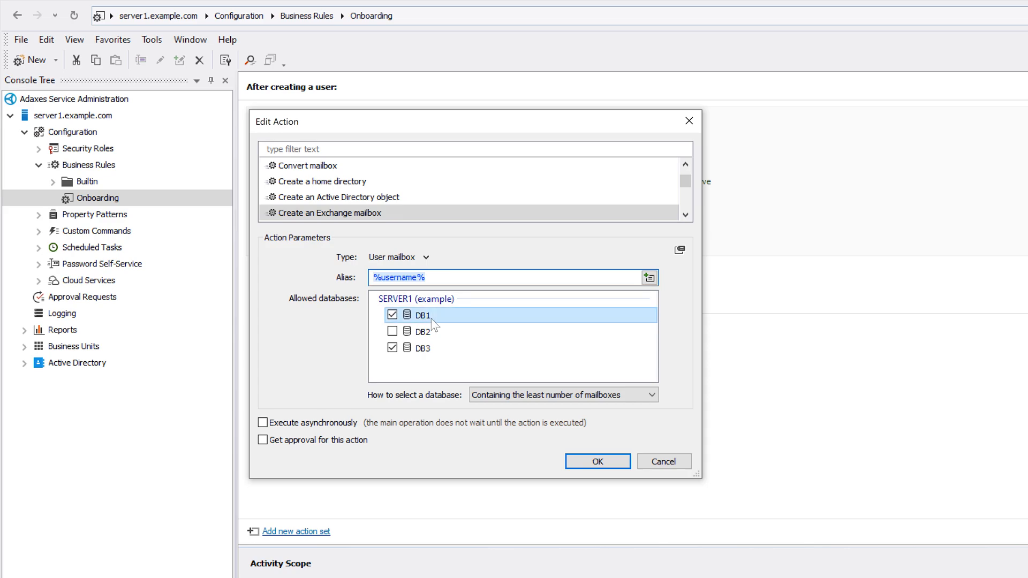
left_click(425, 348)
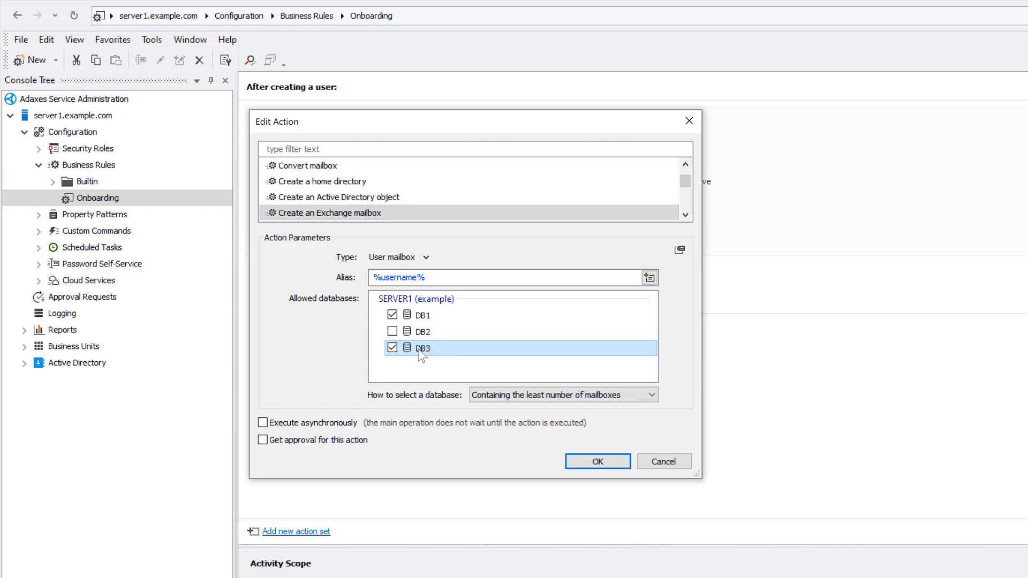
left_click(563, 394)
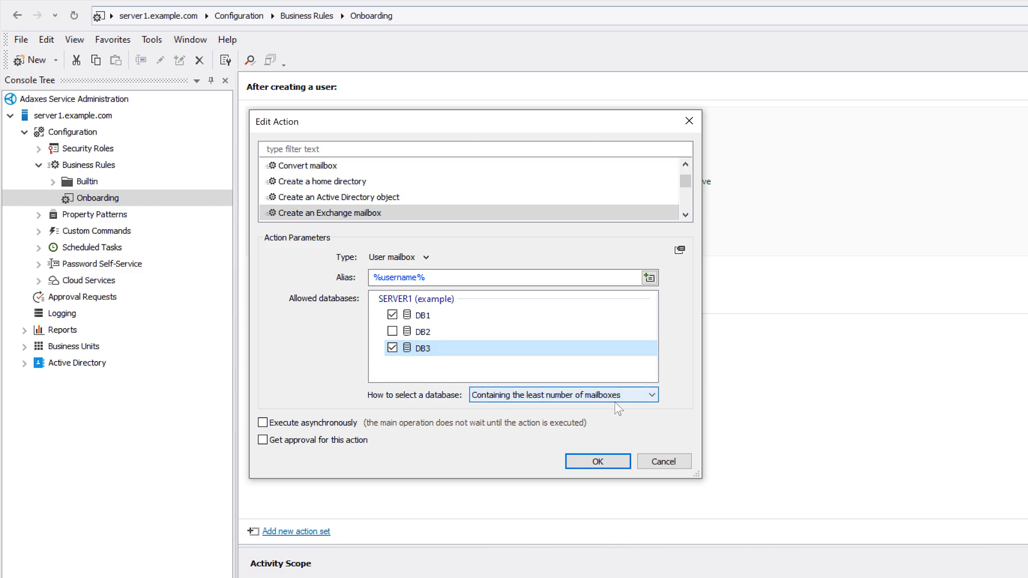
left_click(562, 394)
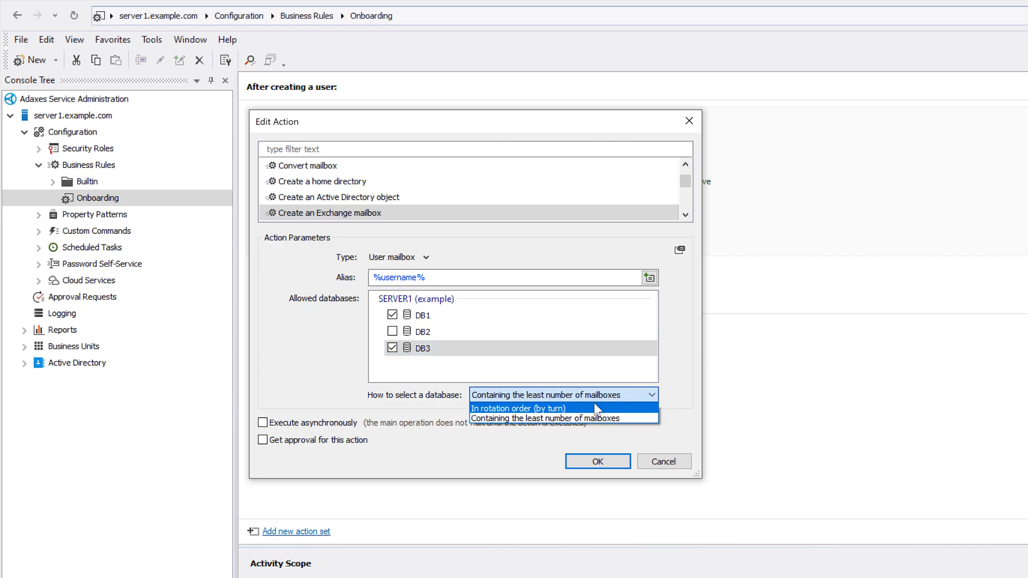
left_click(519, 408)
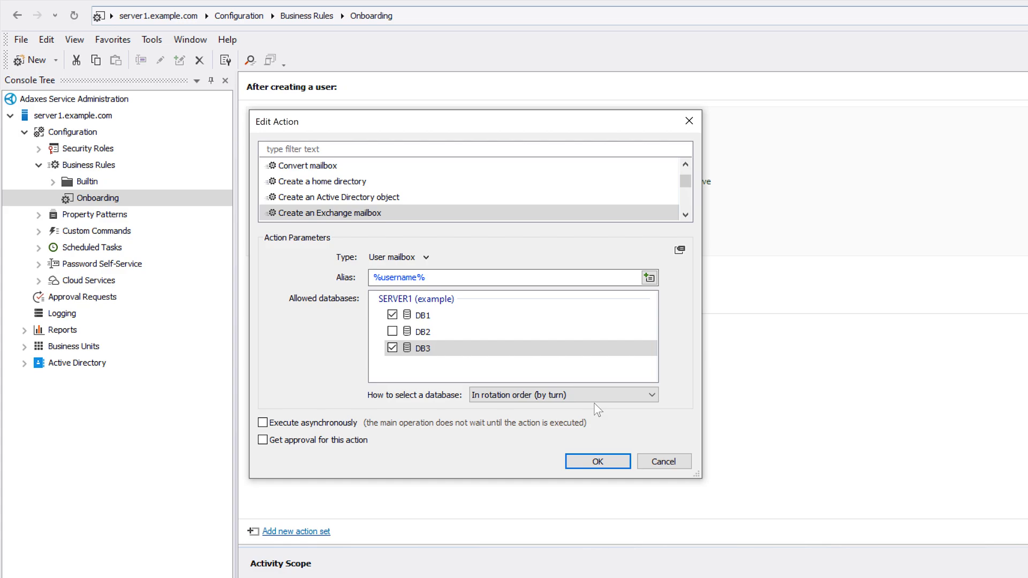
Step: Try switching the mailbox type to linked mailbox, then discard the action changes
left_click(398, 256)
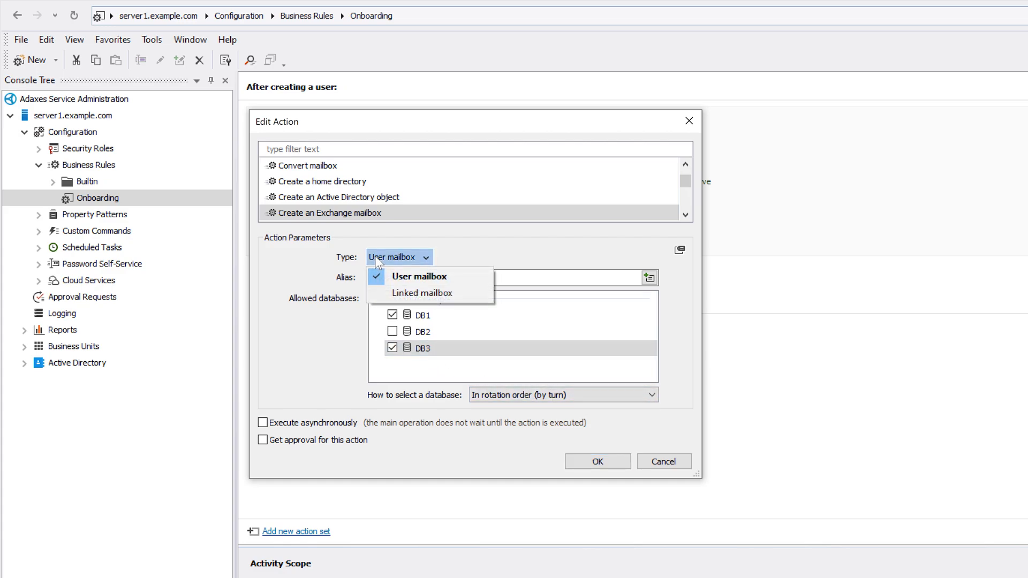
left_click(422, 293)
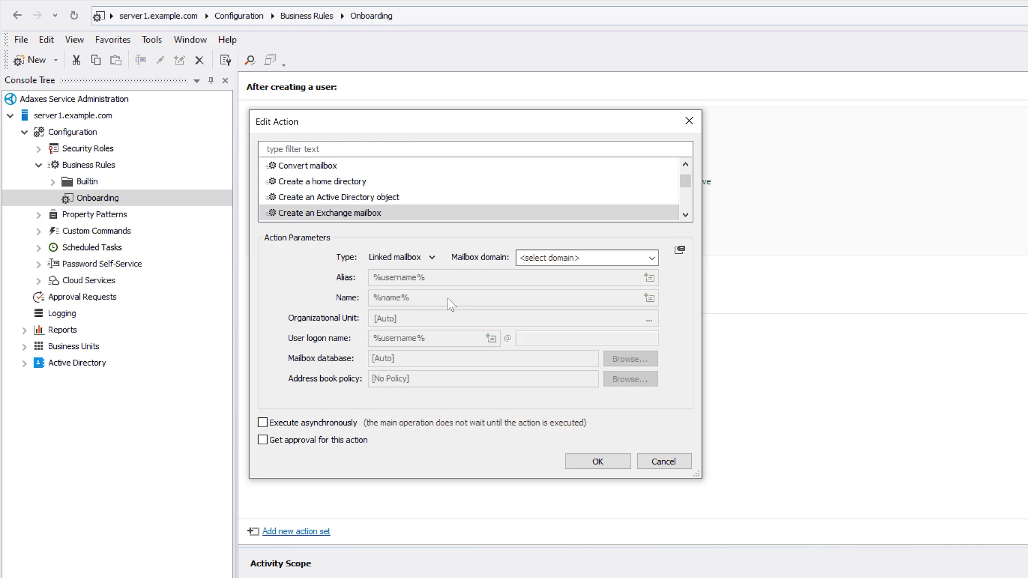
left_click(596, 461)
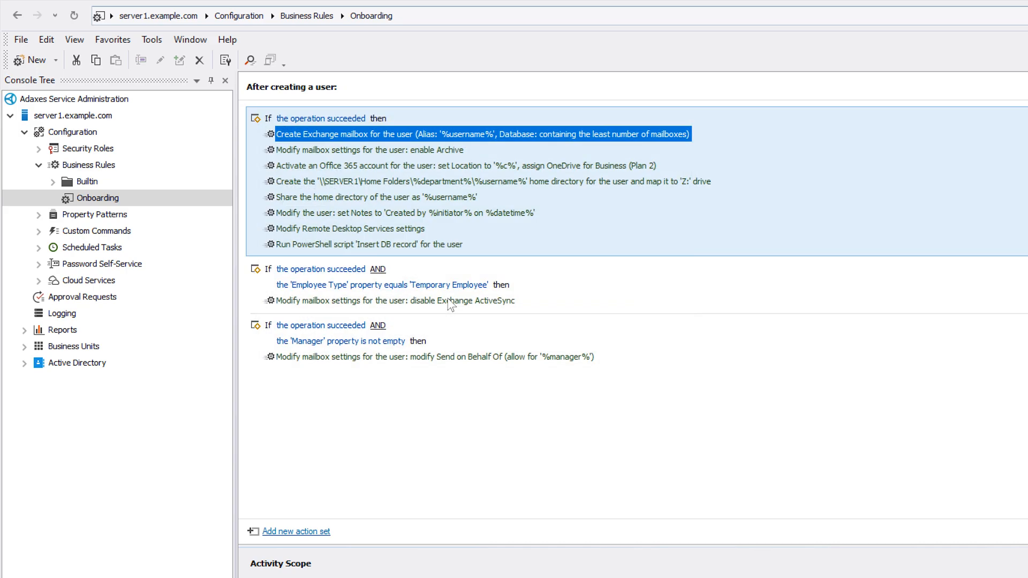
Step: Edit the enable Archive action to allow custom attributes to be modified
left_click(367, 149)
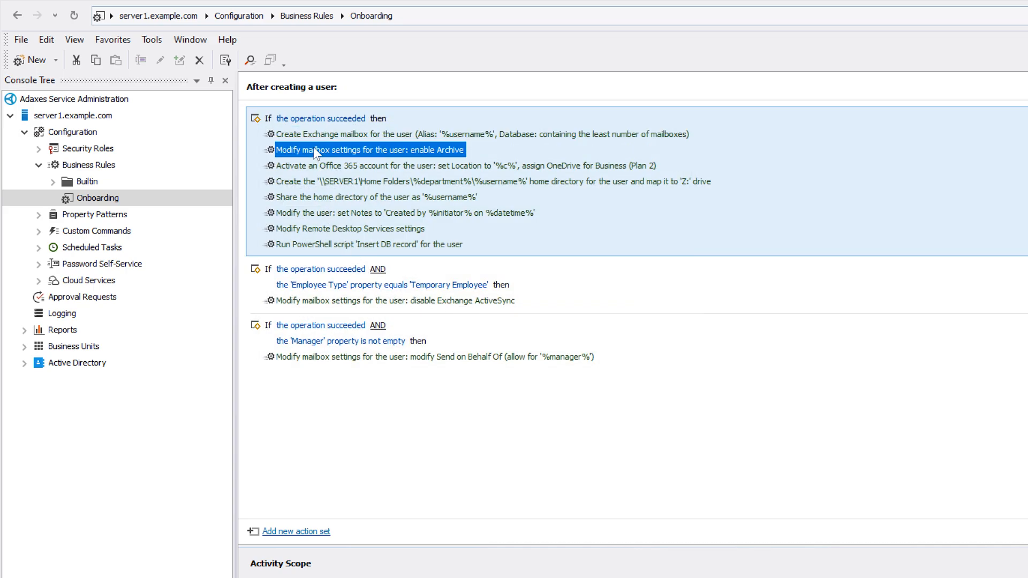
right_click(367, 149)
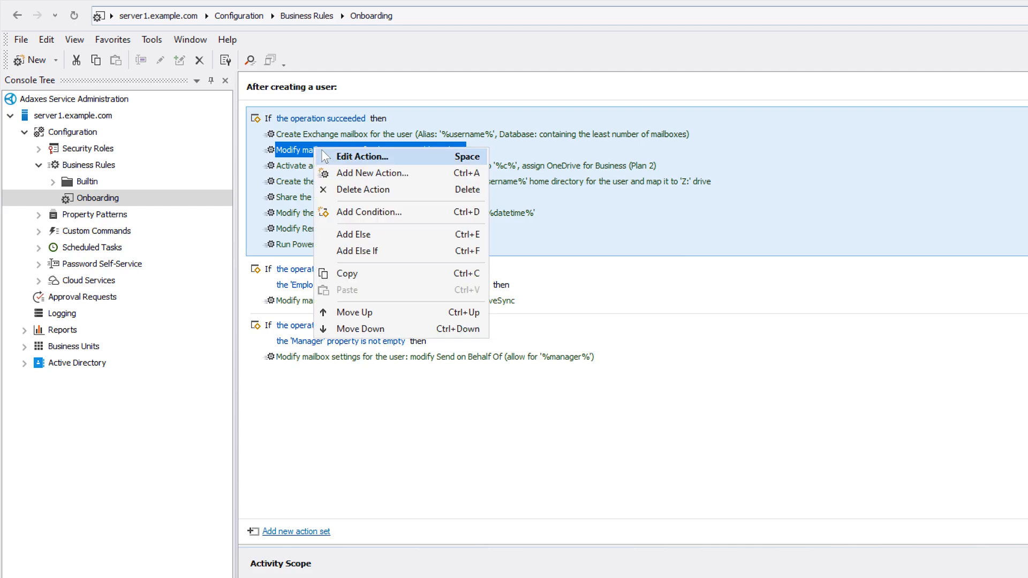
left_click(363, 155)
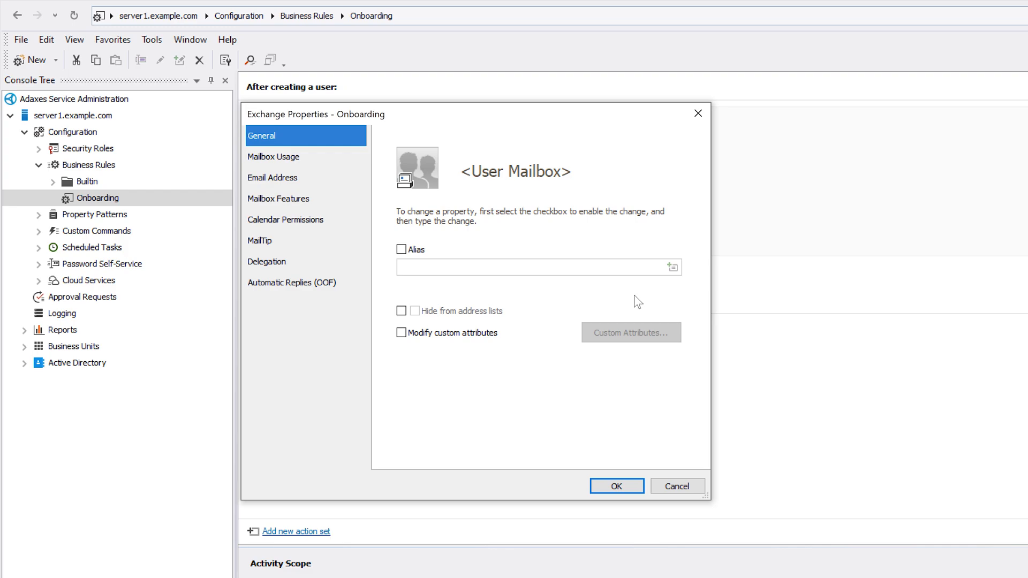
left_click(401, 333)
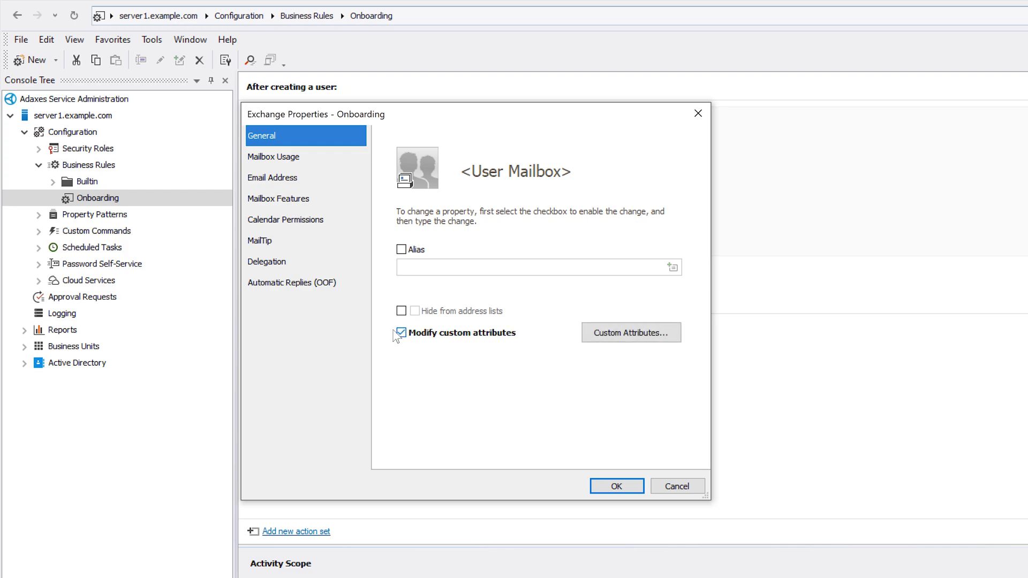
Step: Review mailbox usage, calendar, delegation and features settings, then the ActiveSync action and manager-not-empty condition
left_click(273, 157)
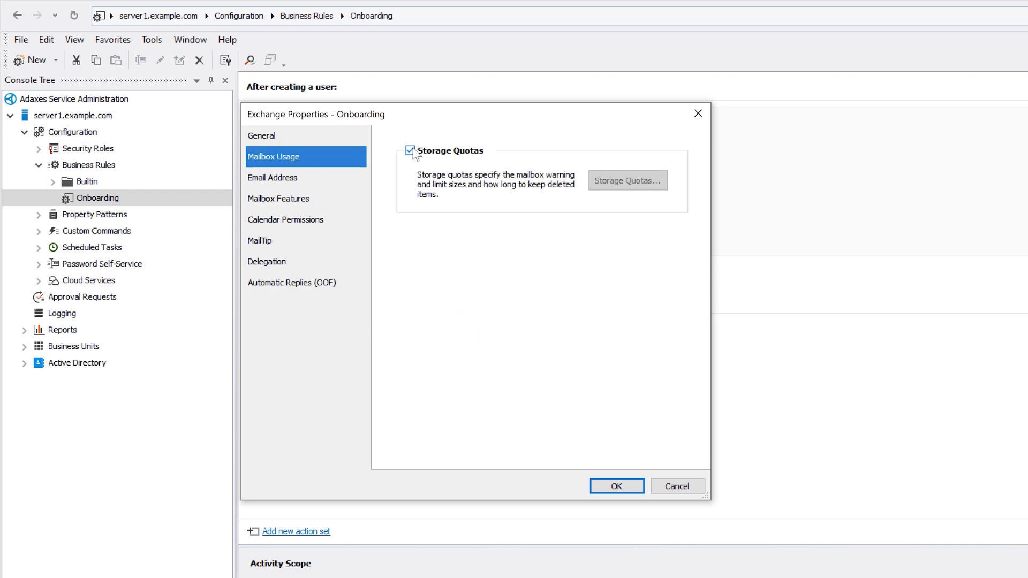
left_click(285, 220)
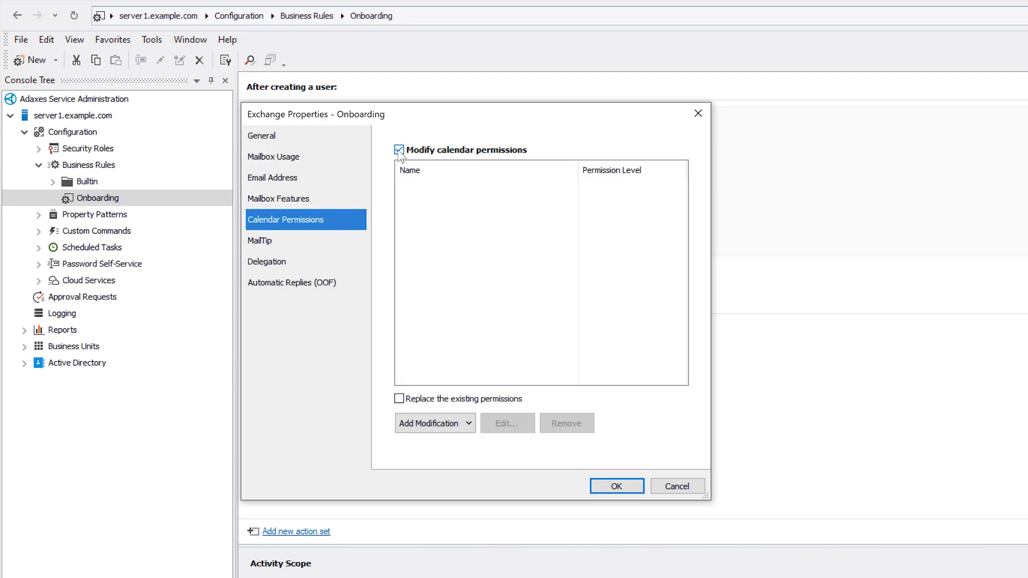
left_click(266, 262)
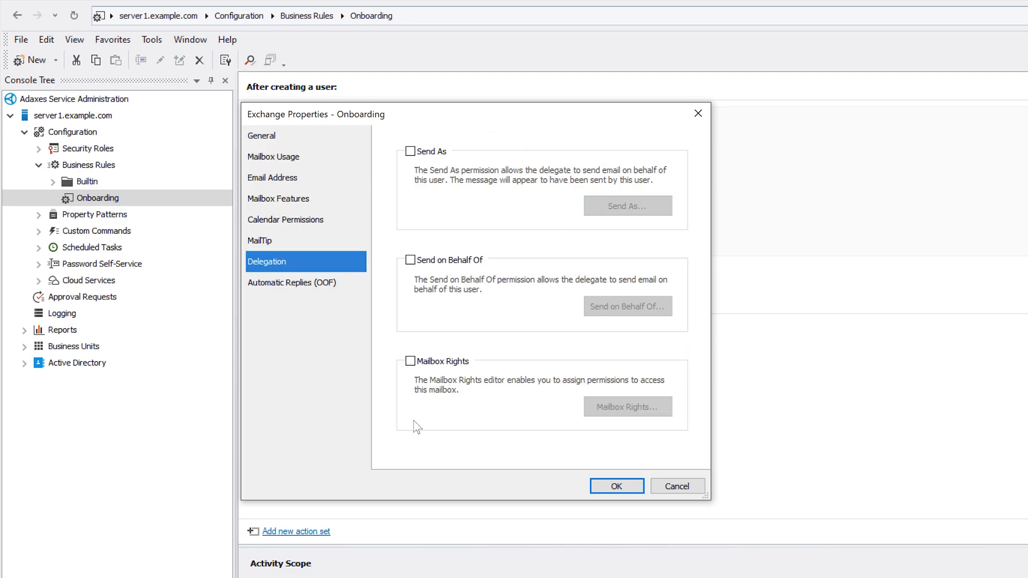
left_click(278, 198)
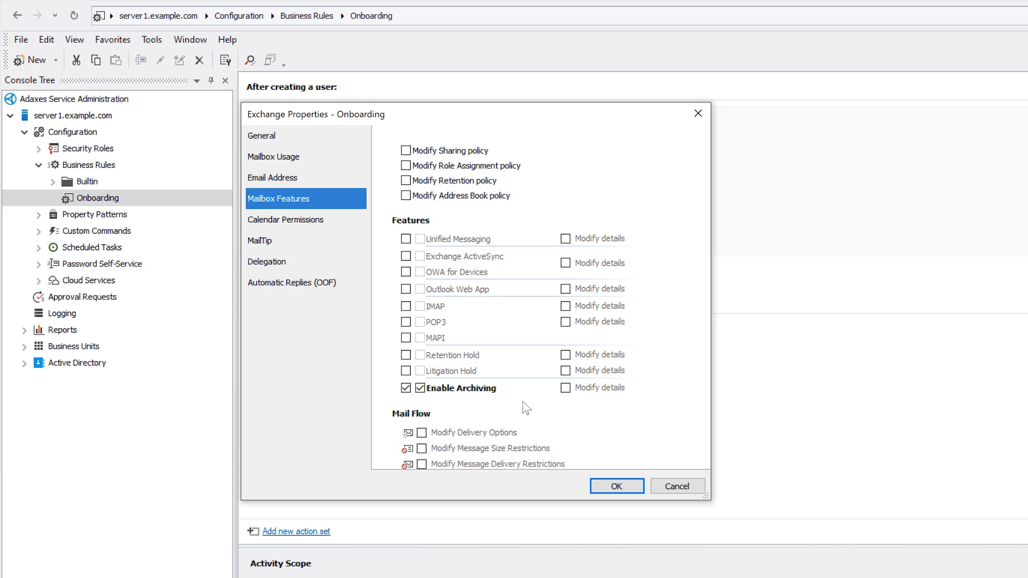
left_click(615, 486)
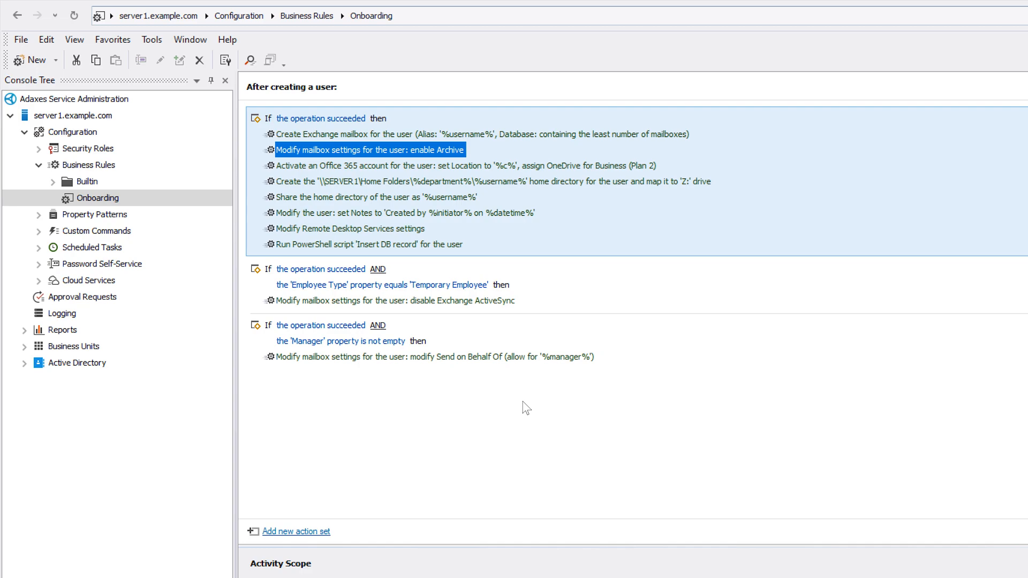
mouse_move(396, 376)
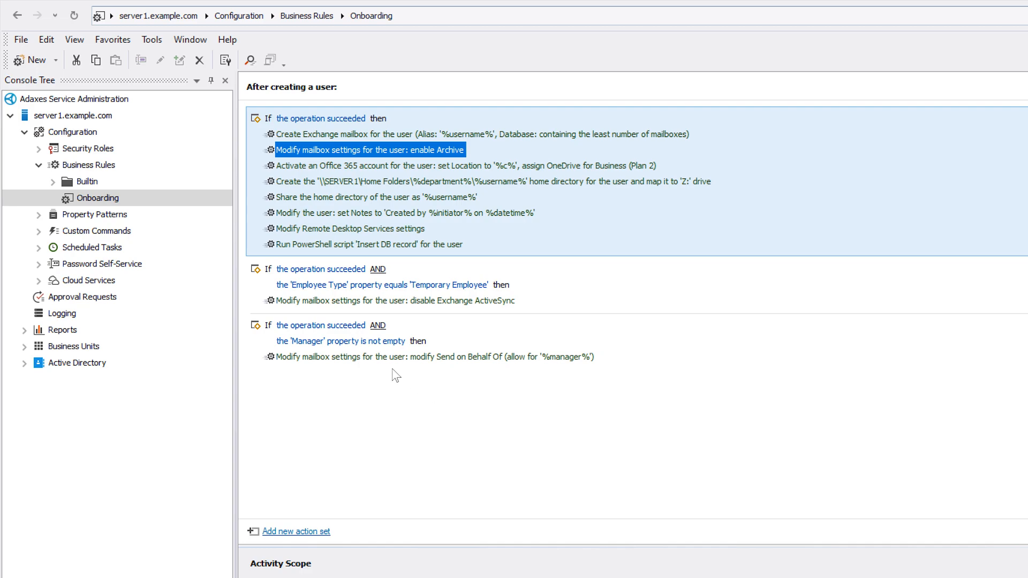
left_click(396, 300)
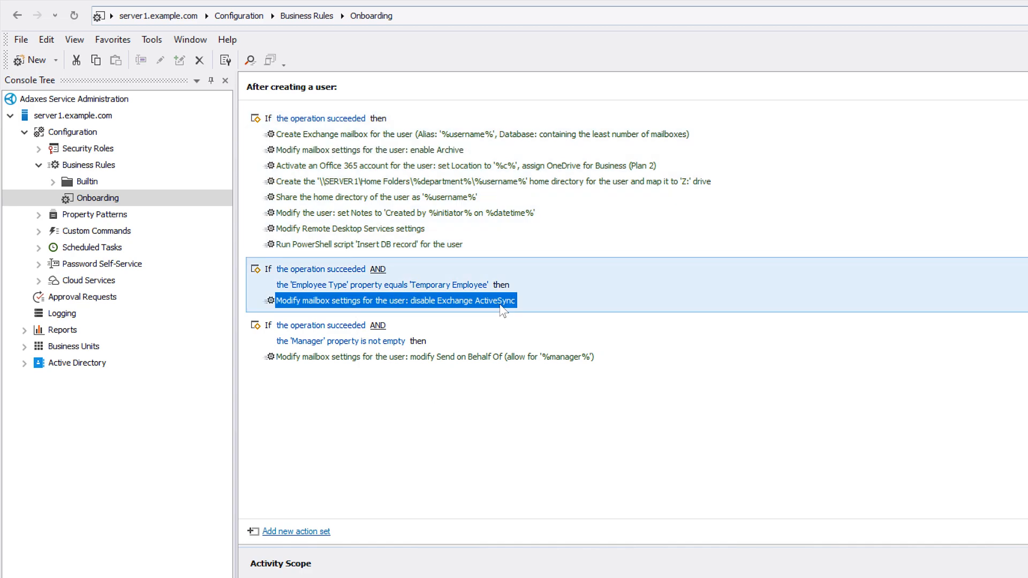
left_click(380, 284)
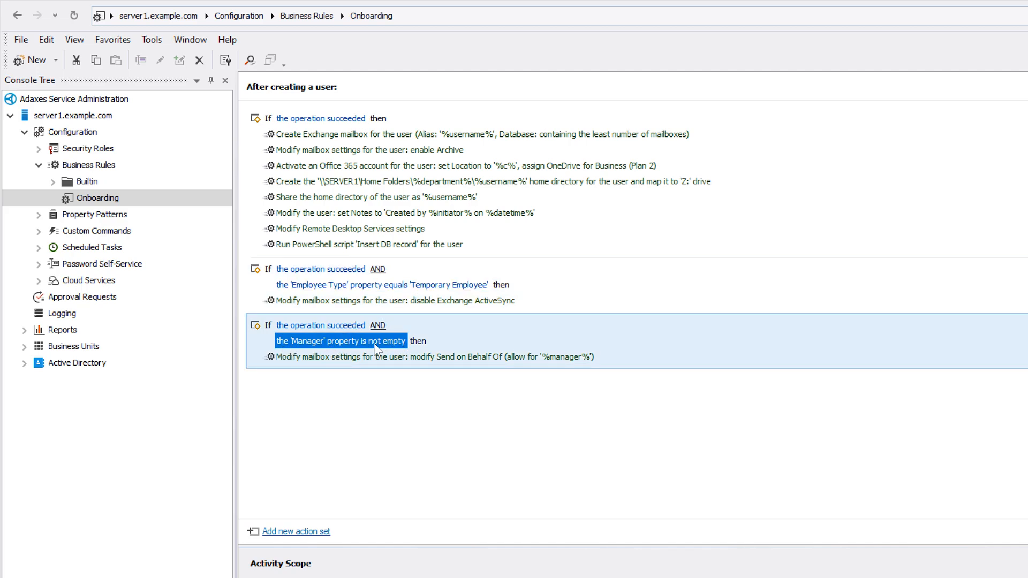
Step: Complete the new user form with a manager starting with 'G' and submit it
left_click(435, 357)
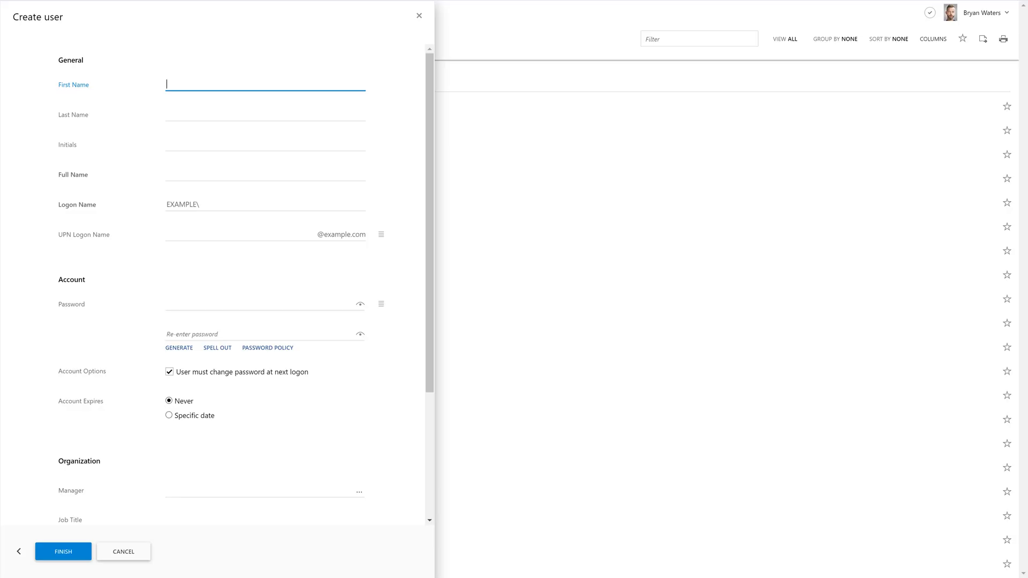
type("G")
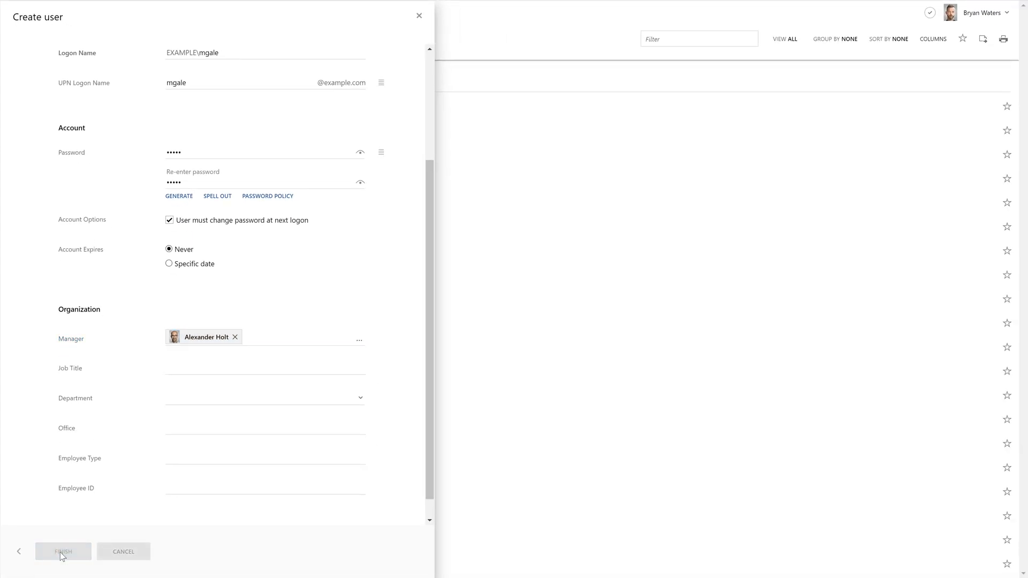
left_click(63, 552)
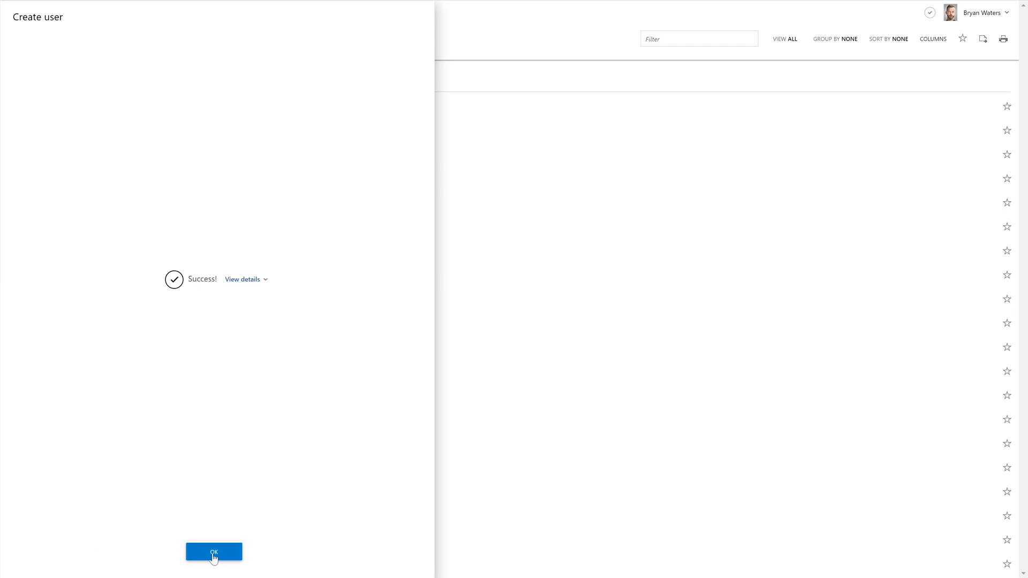
Step: Dismiss the success message and view the new mailbox's features and delegation details
left_click(213, 551)
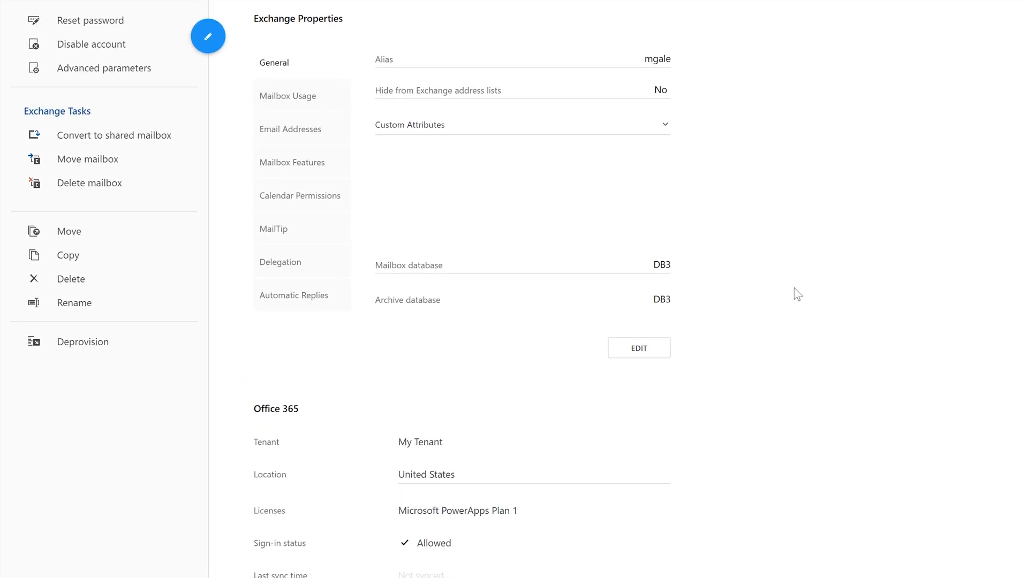
left_click(301, 162)
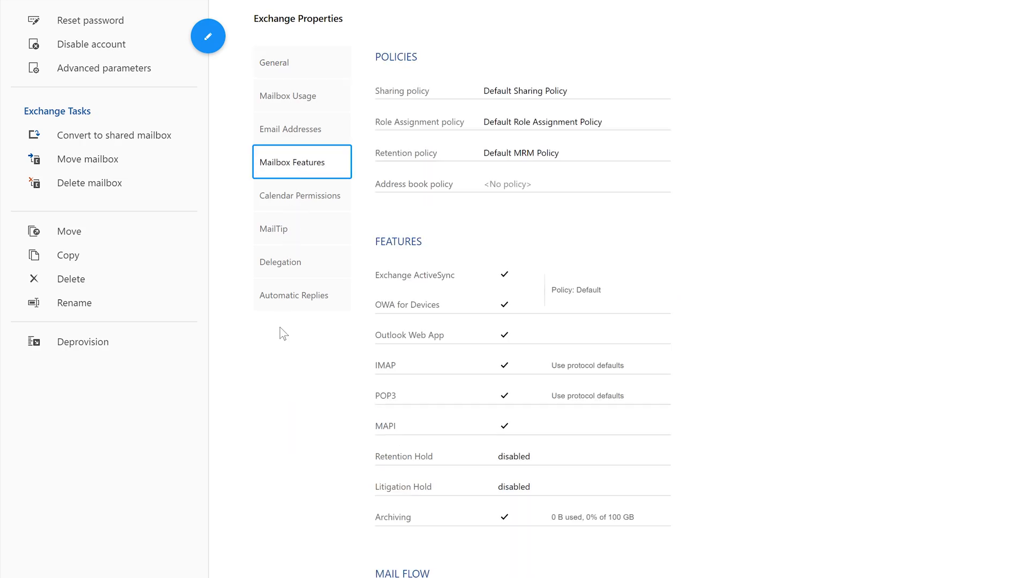
mouse_move(494, 552)
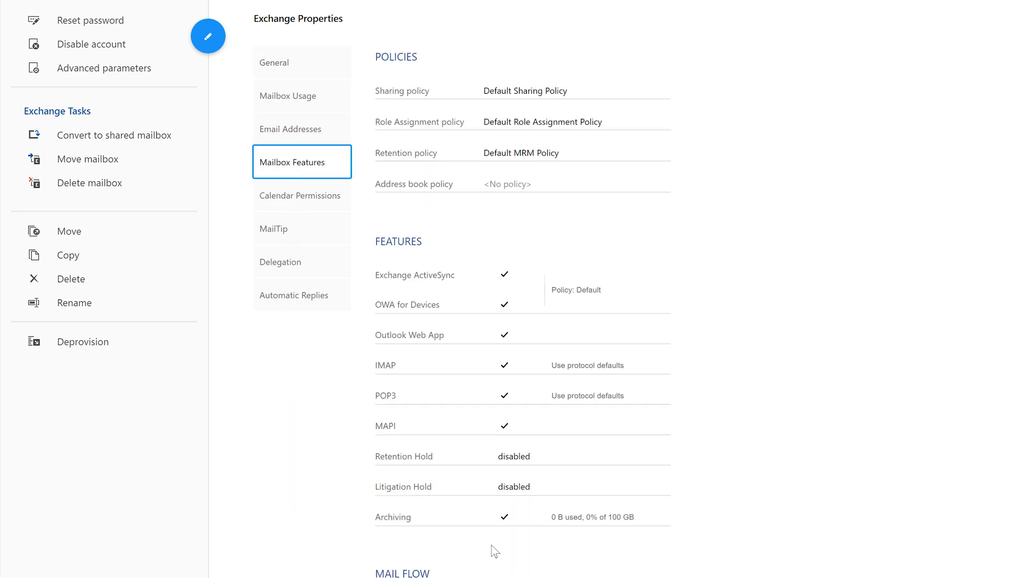
left_click(302, 262)
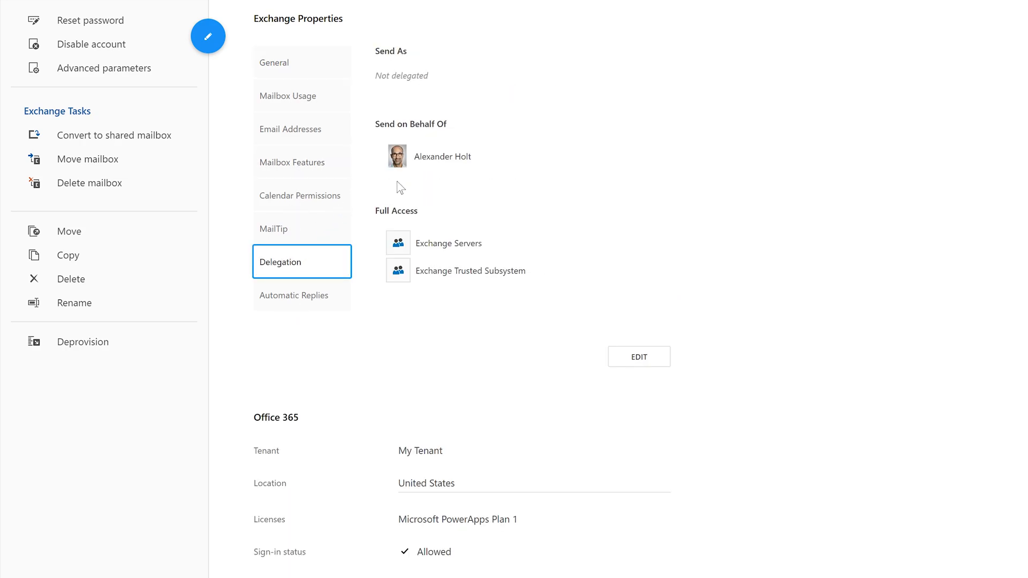
mouse_move(464, 183)
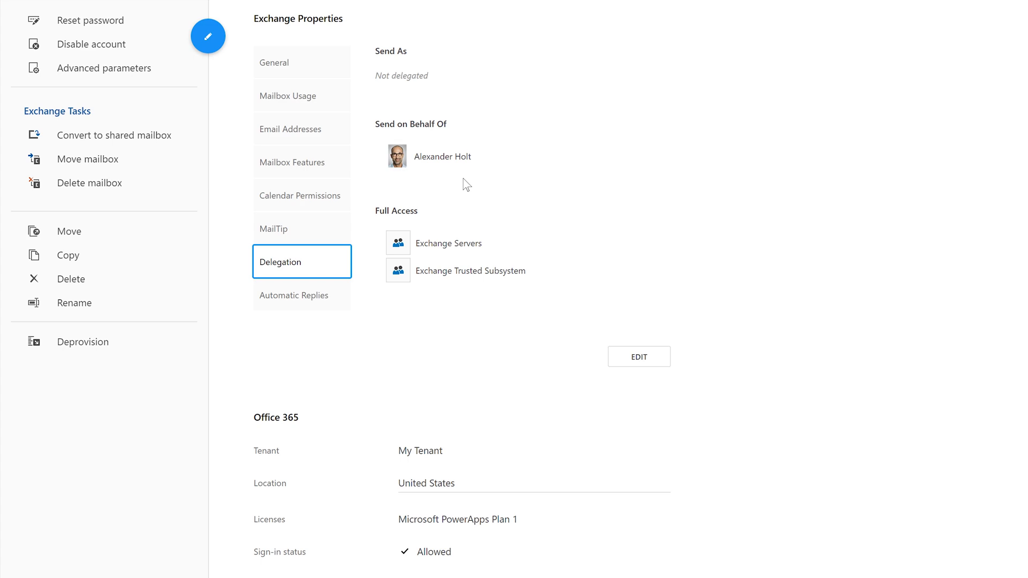
mouse_move(465, 192)
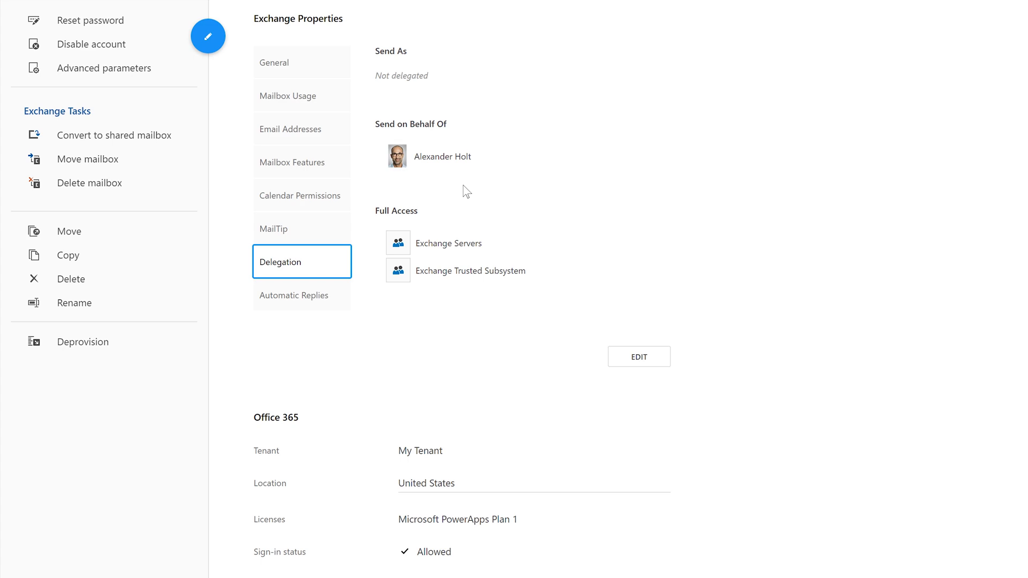
Step: Edit the Exchange properties, reviewing the storage quota and email addresses pages
left_click(637, 356)
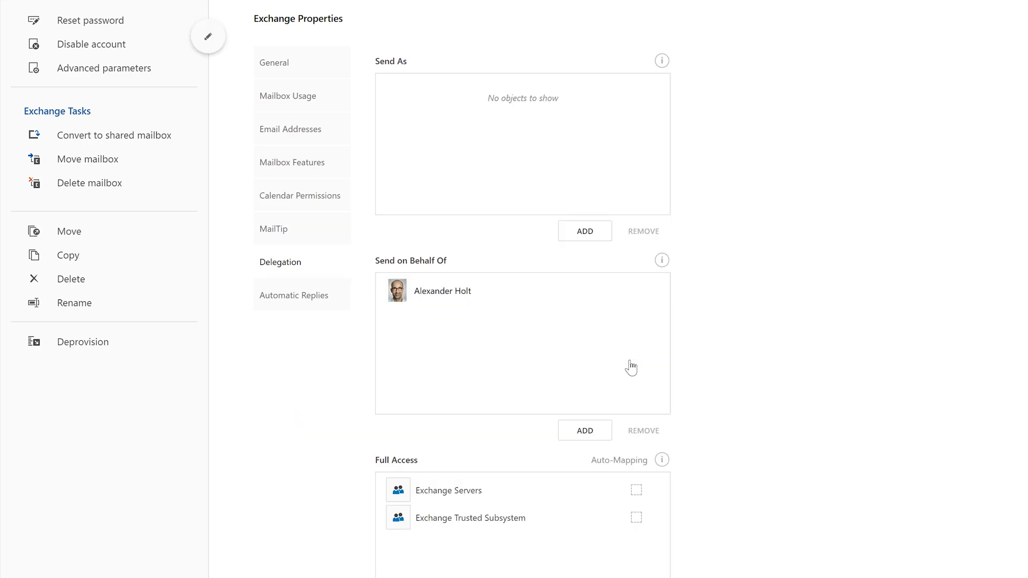
left_click(301, 95)
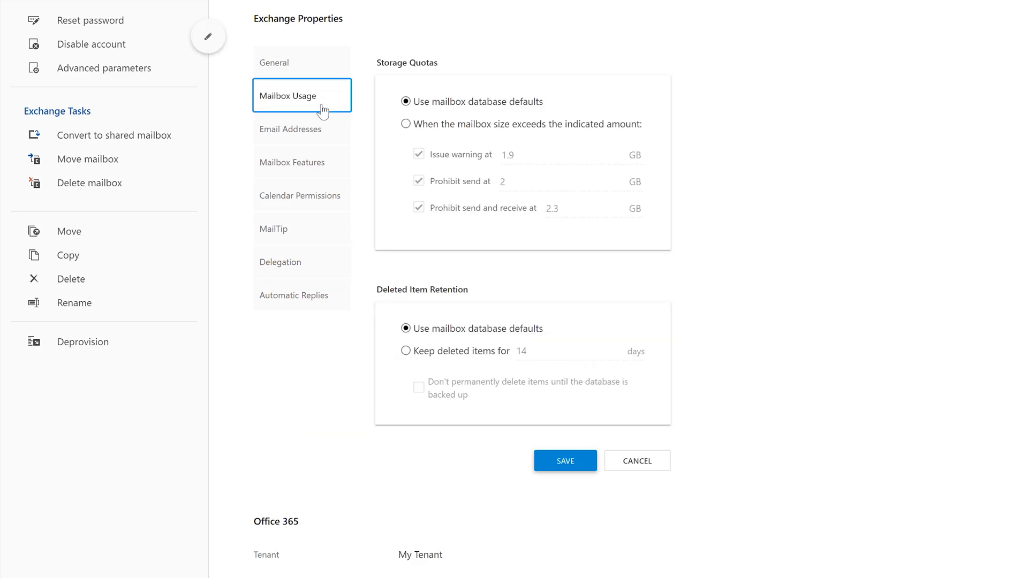
left_click(290, 129)
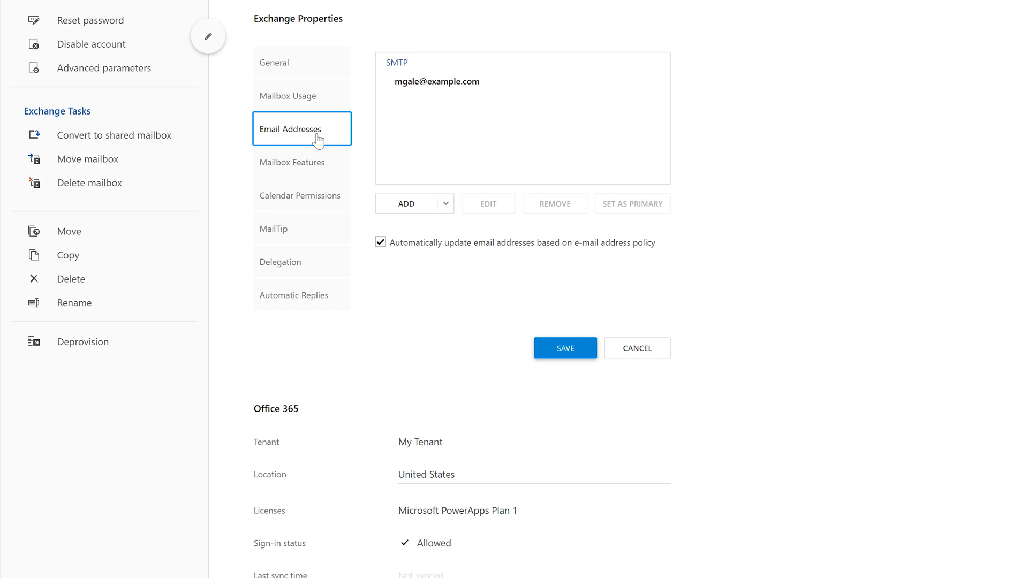
left_click(302, 161)
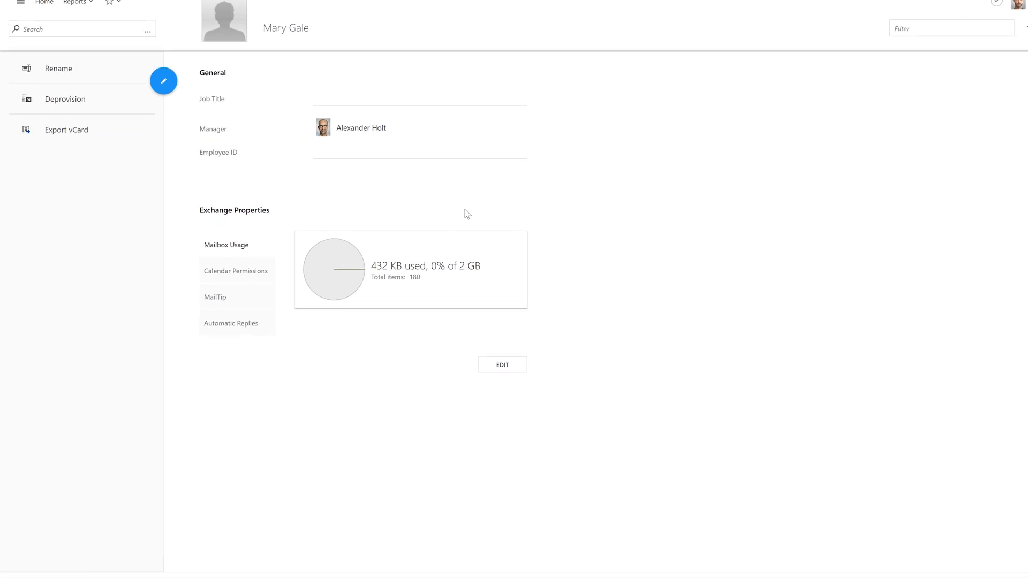
Step: Check calendar sharing with the organization, the disabled MailTip and disabled automatic replies
left_click(237, 270)
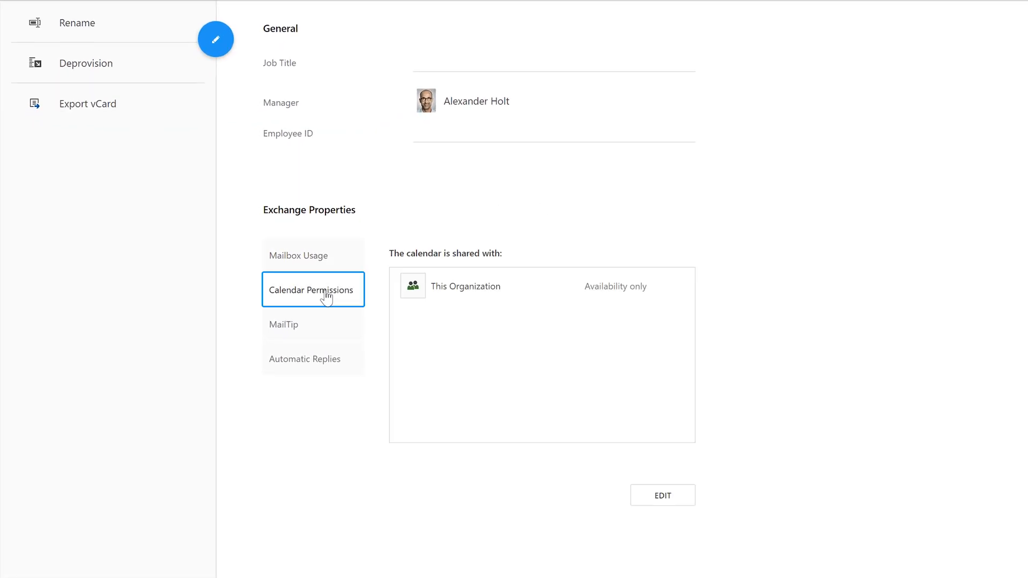
left_click(312, 324)
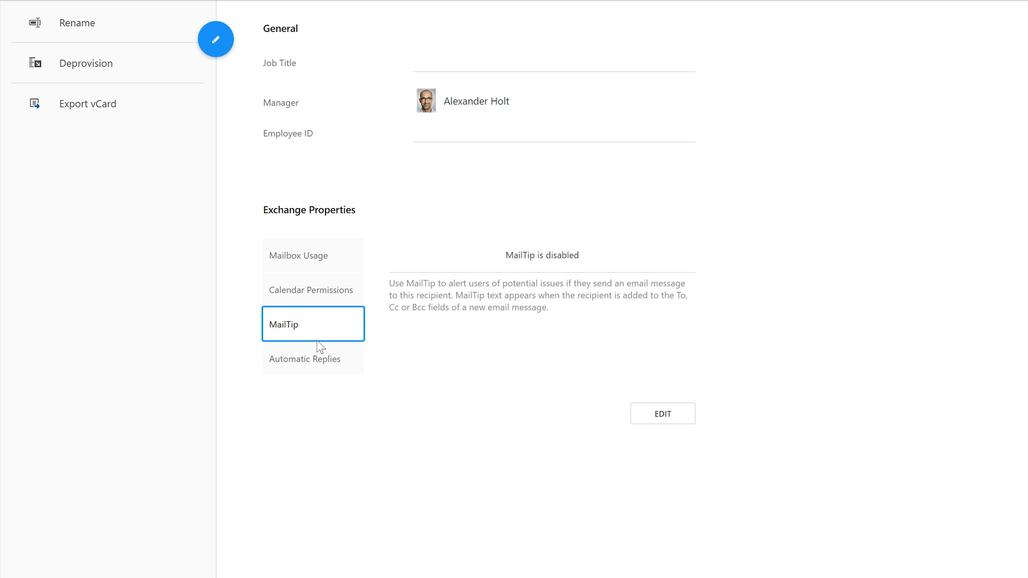
left_click(312, 359)
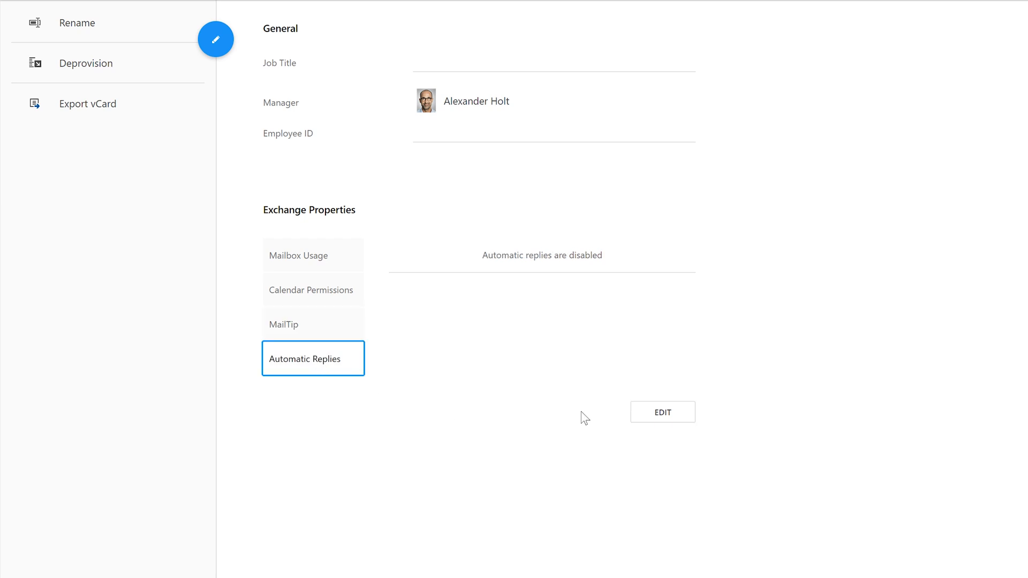
left_click(662, 412)
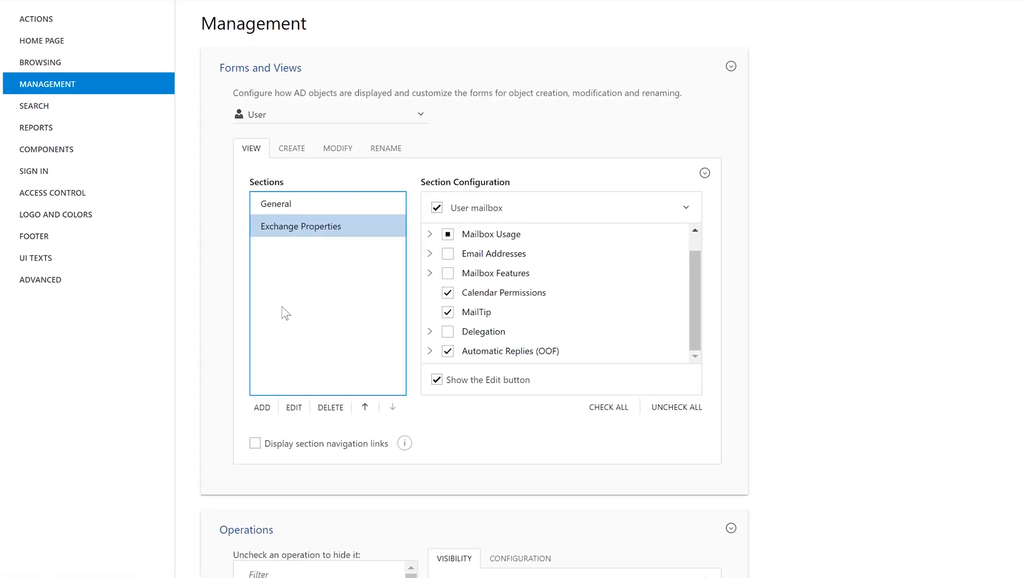
mouse_move(731, 322)
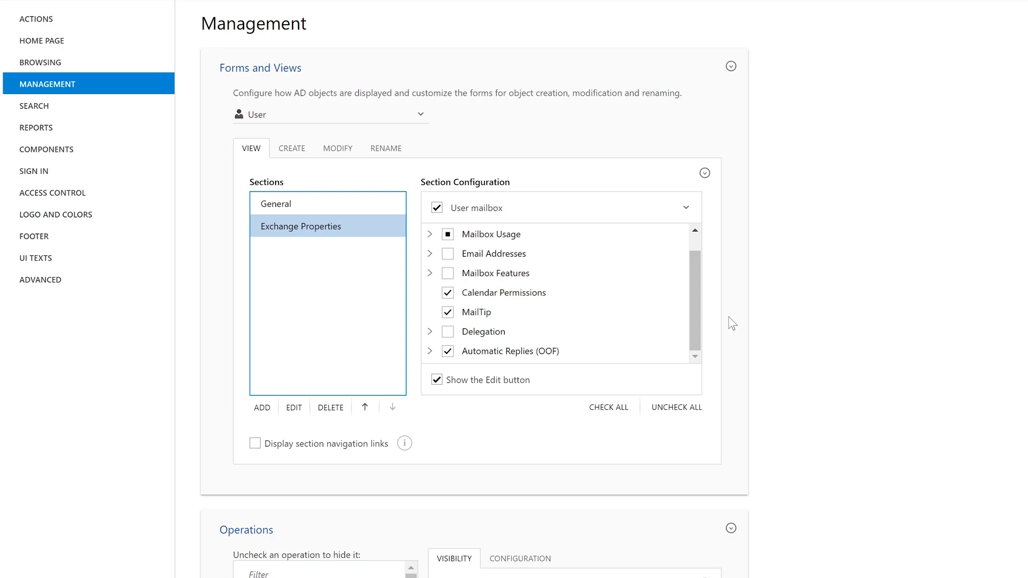
mouse_move(359, 347)
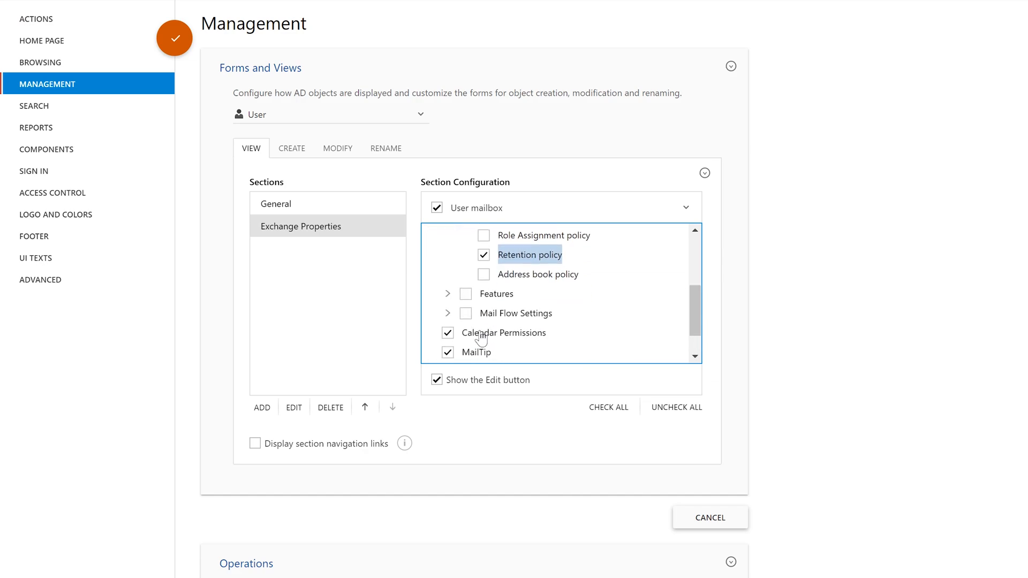
Step: Check Retention policy under Mailbox Features in the Exchange Properties view configuration
left_click(447, 293)
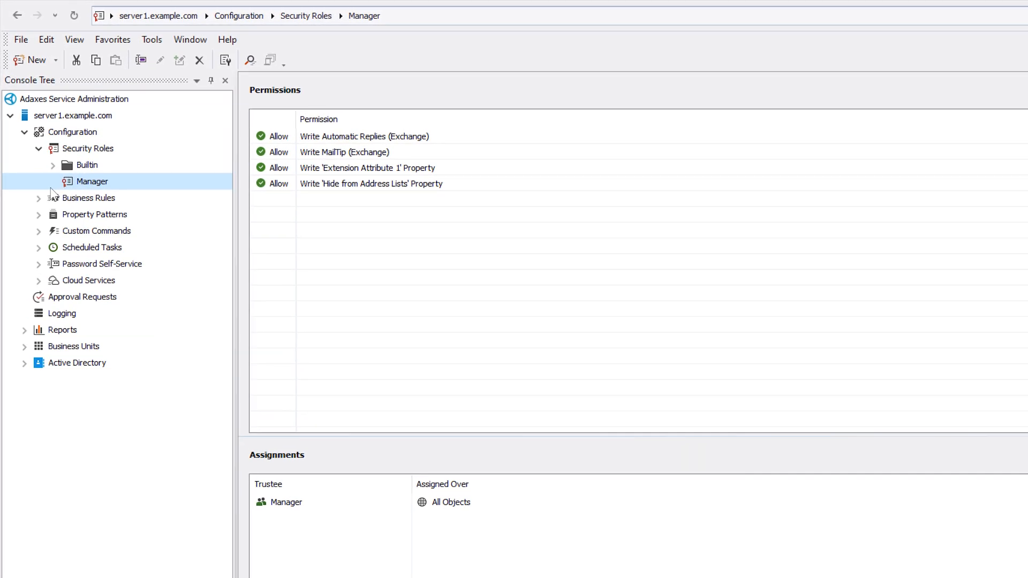
mouse_move(176, 160)
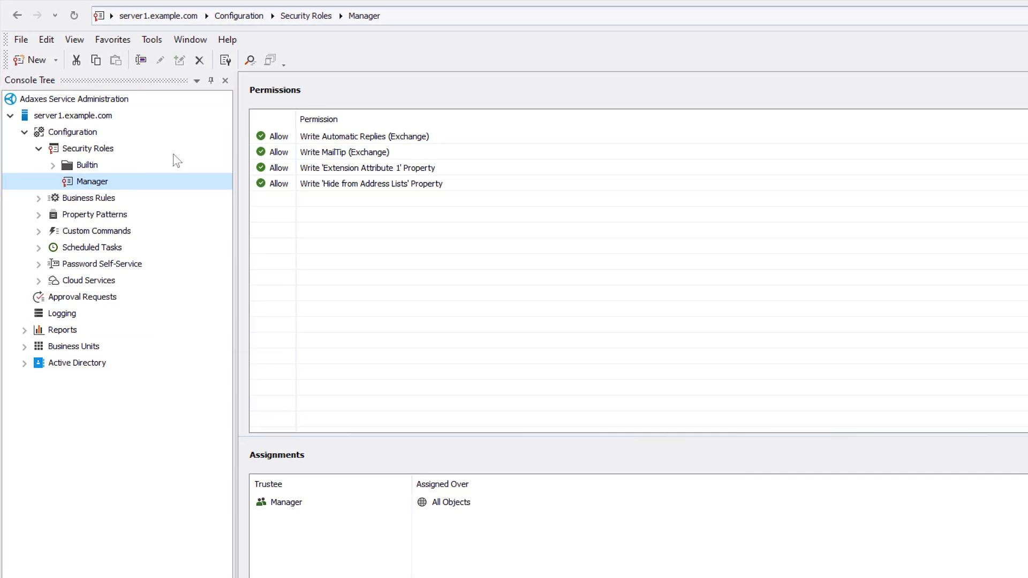
Step: Inspect the Manager role's write permissions: automatic replies, MailTip, Extension Attribute 1, address-list hiding
left_click(364, 136)
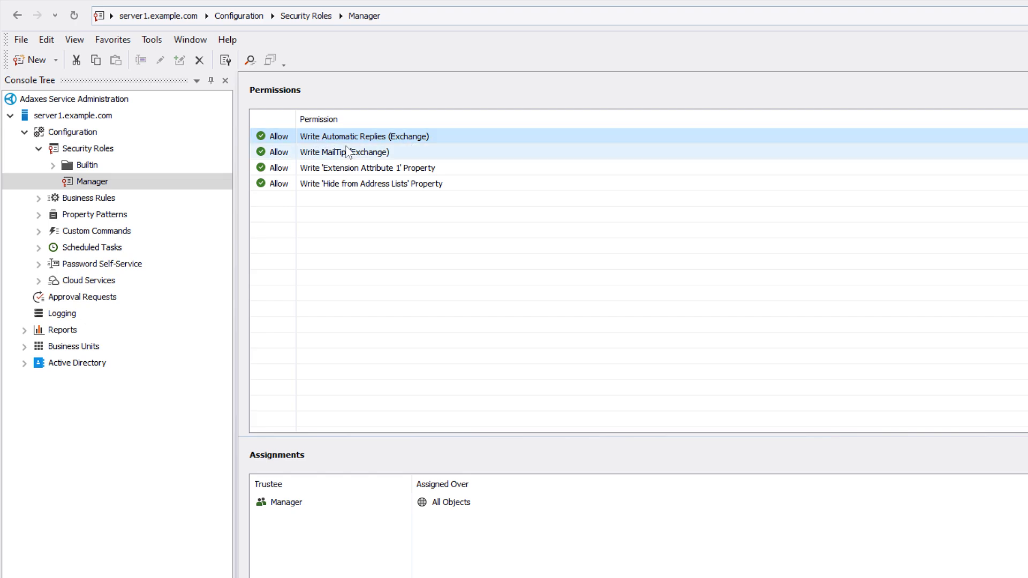
left_click(344, 152)
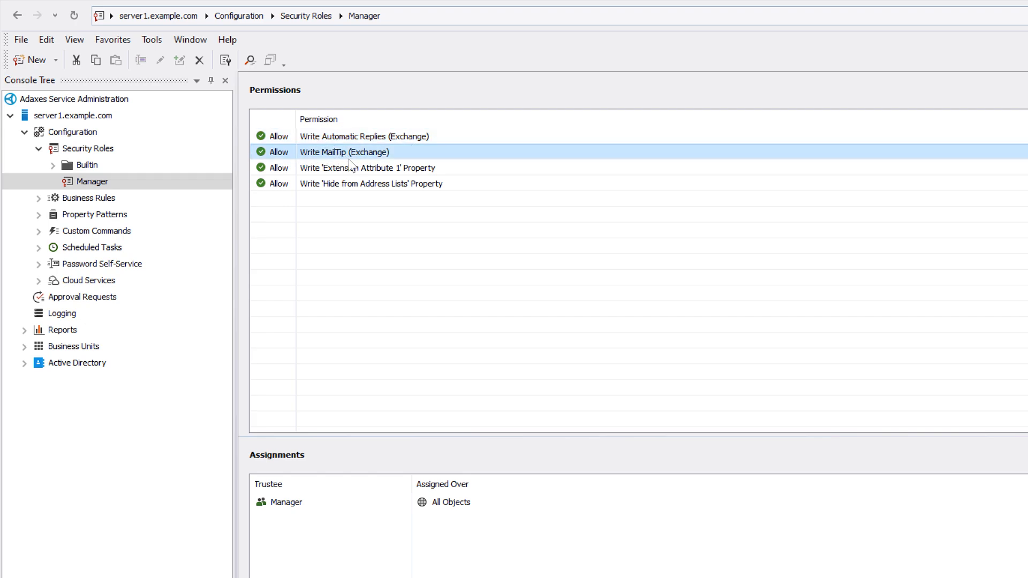
left_click(368, 168)
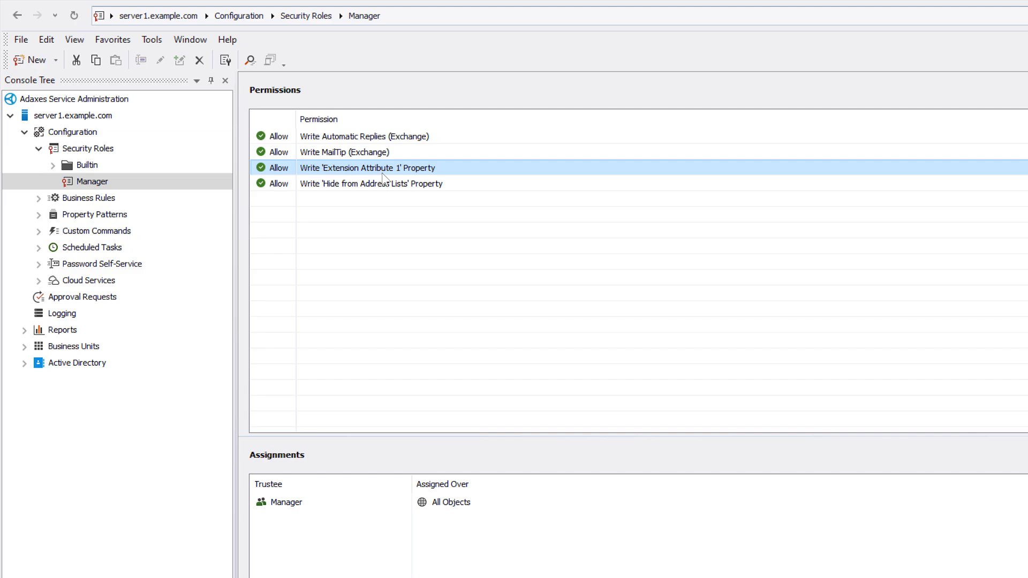
left_click(371, 184)
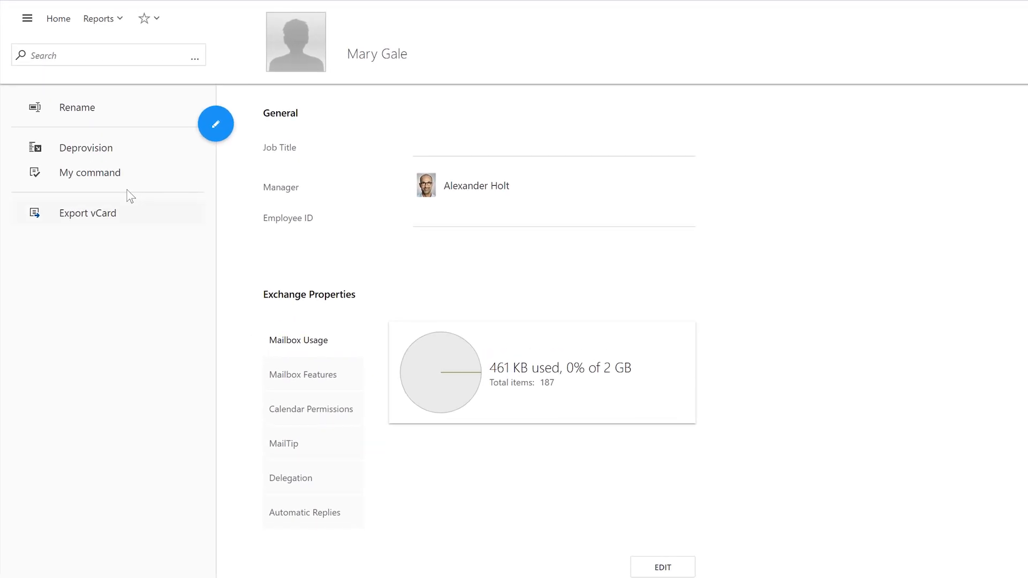
mouse_move(90, 172)
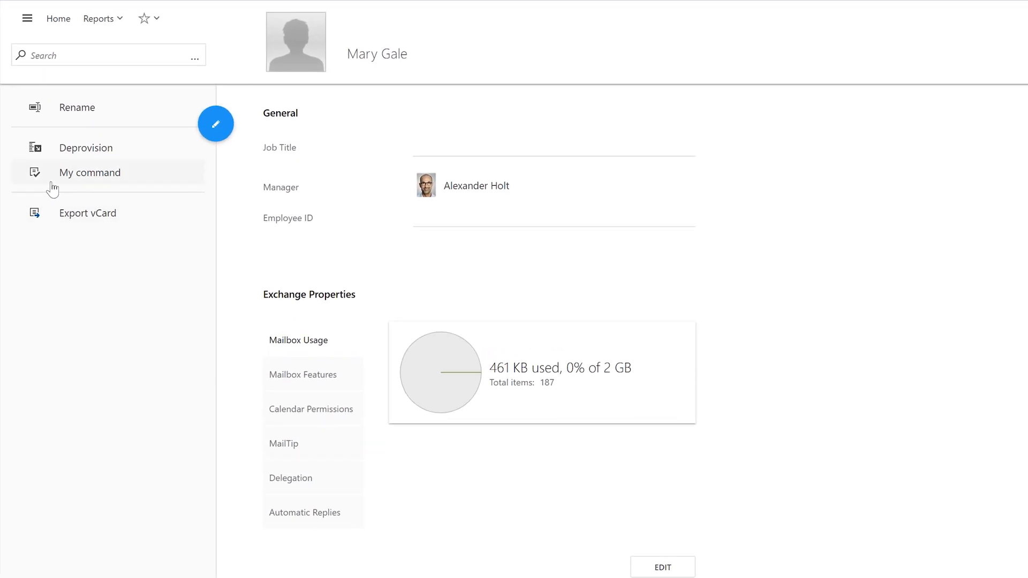
Step: Run My command with out-of-office, retention hold, meeting cancellation and a new manager 'He…'
left_click(90, 172)
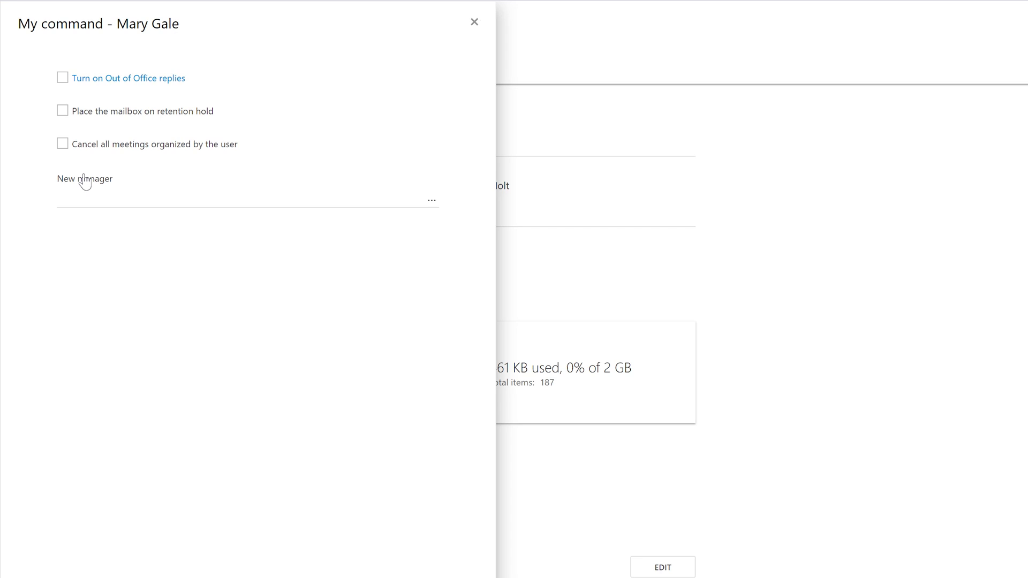
mouse_move(70, 158)
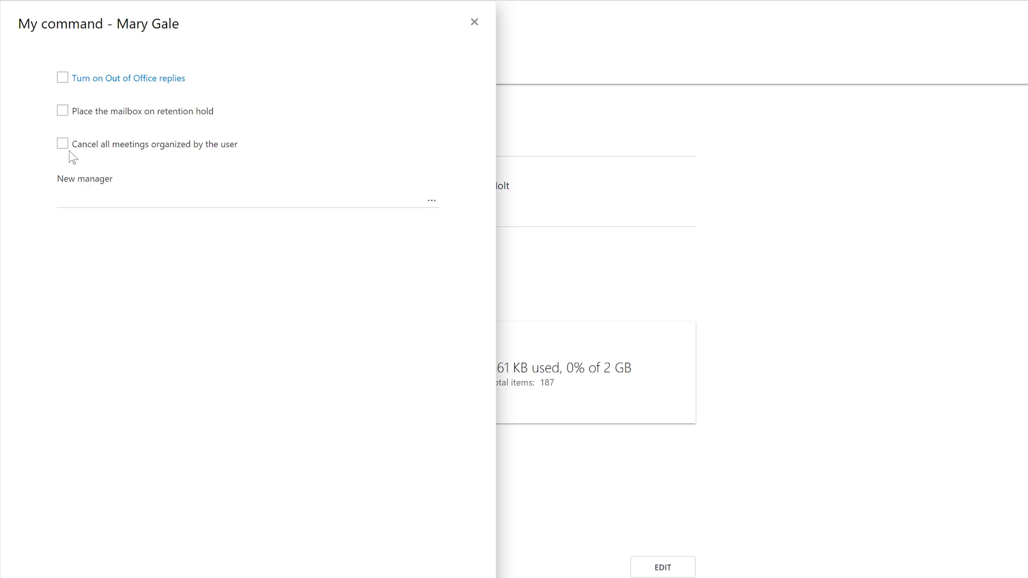
left_click(62, 77)
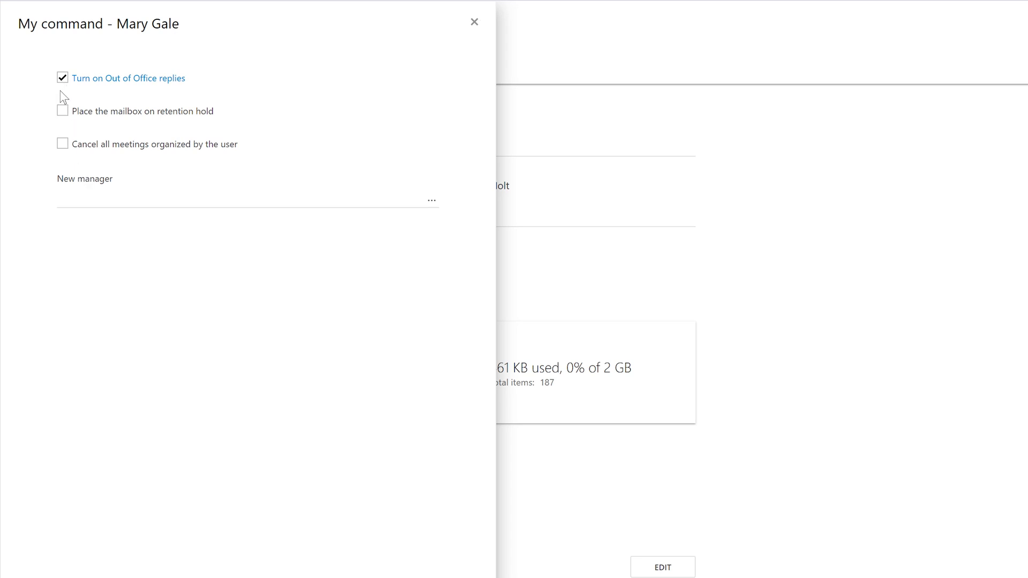
left_click(63, 111)
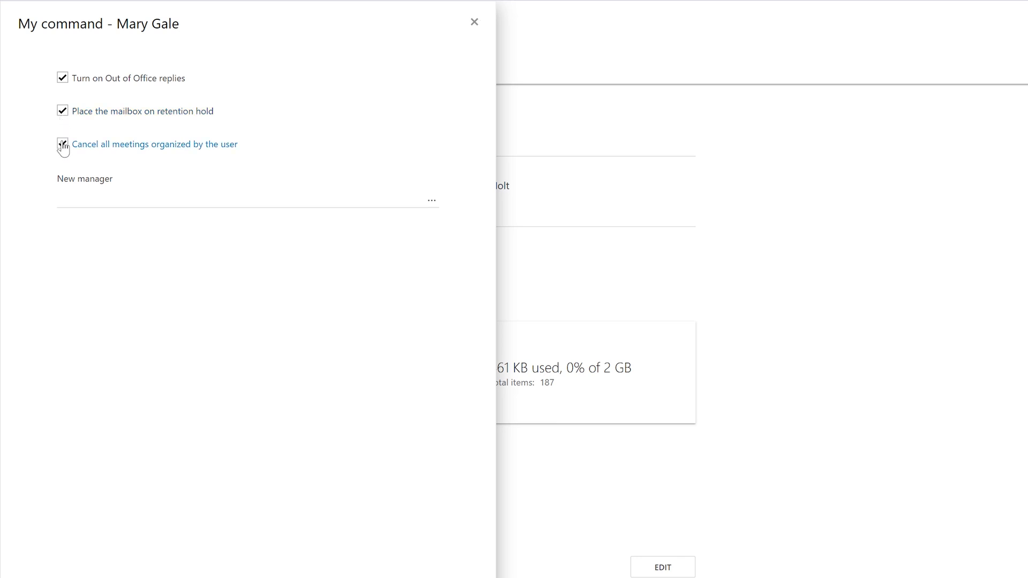
left_click(62, 143)
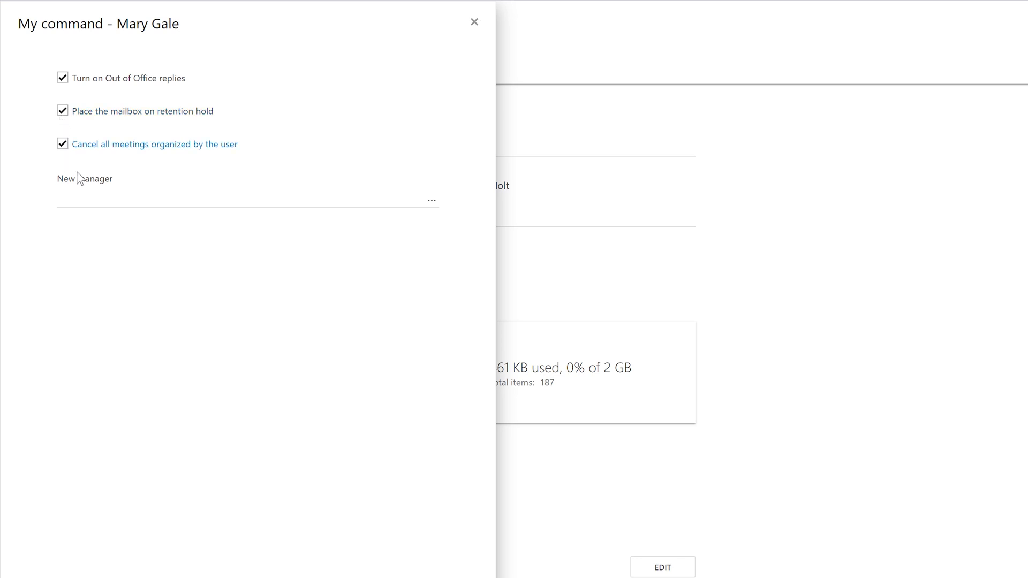
type("He")
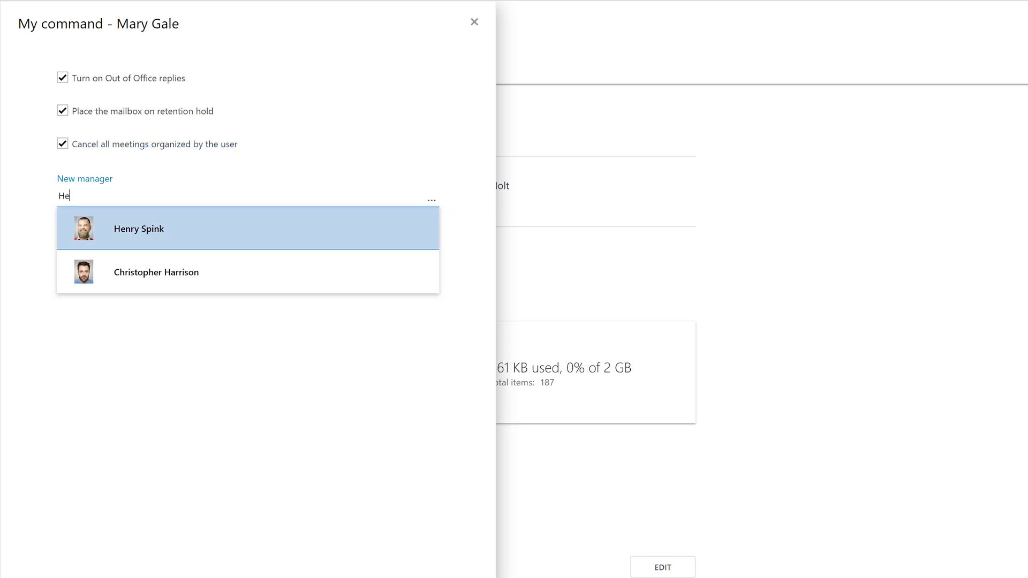
left_click(138, 228)
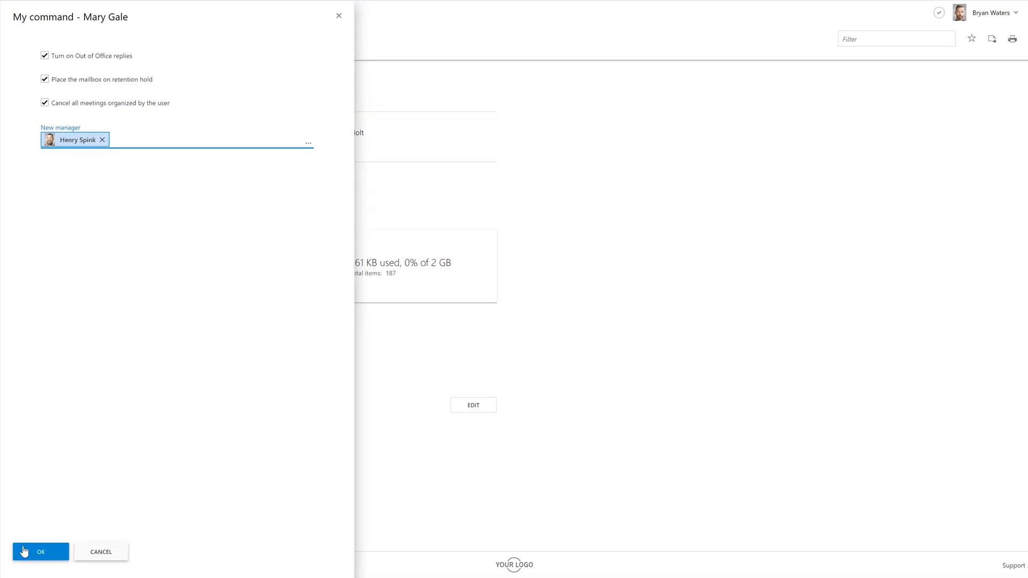
left_click(40, 552)
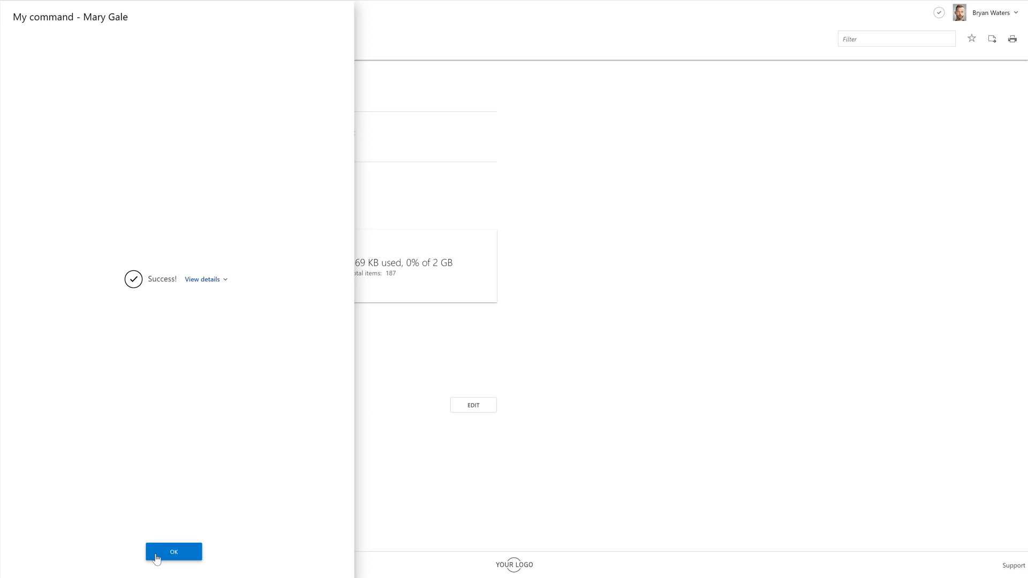
Step: Verify automatic replies, retention hold and Send on Behalf delegation on the user's profile
left_click(173, 552)
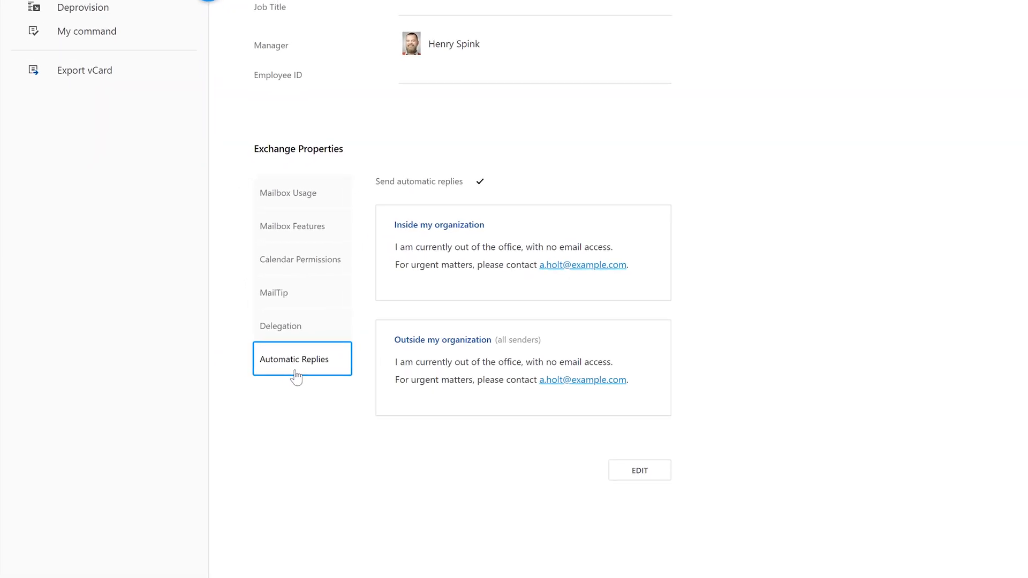
scroll("down", 3)
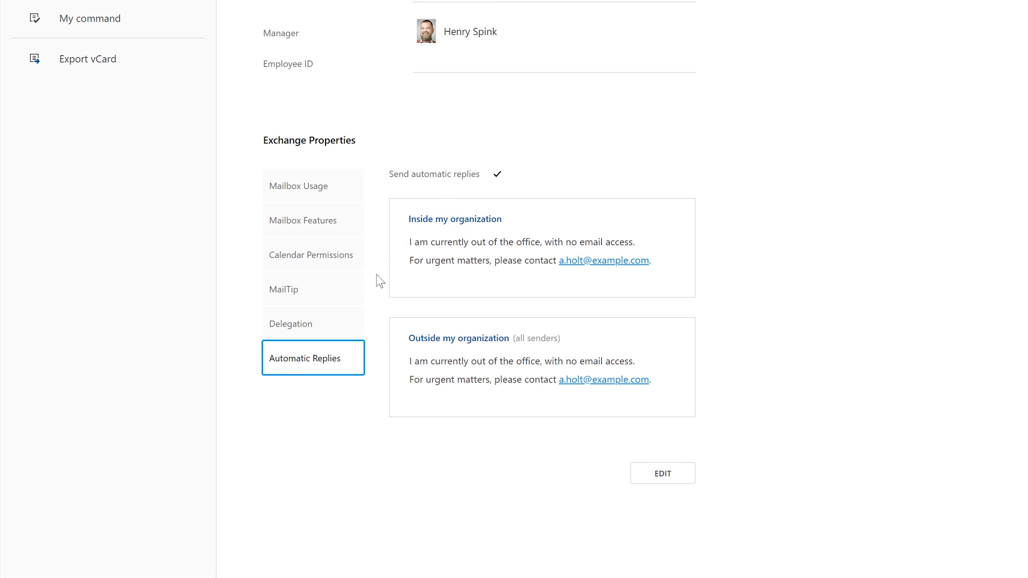
left_click(313, 220)
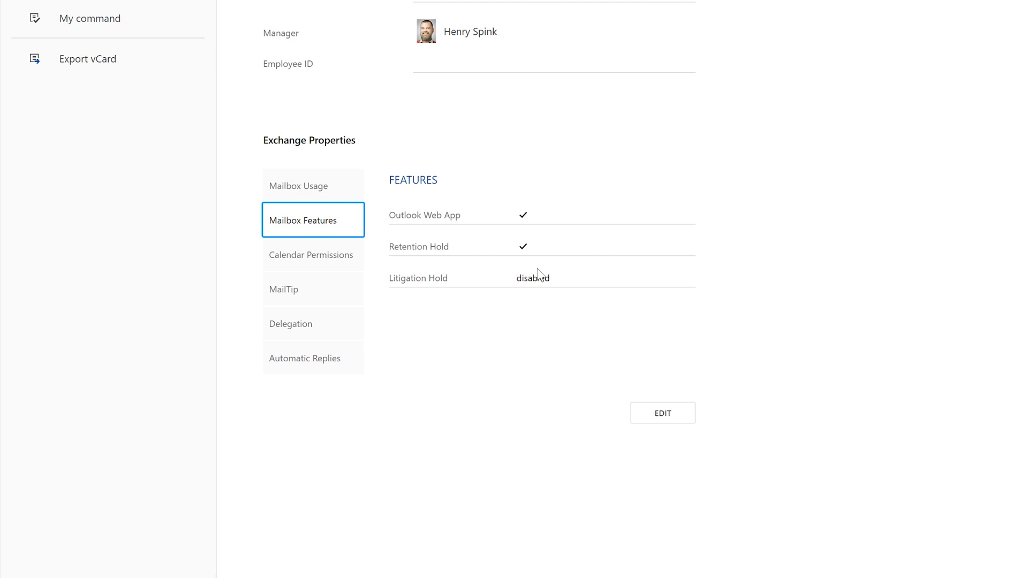
left_click(313, 324)
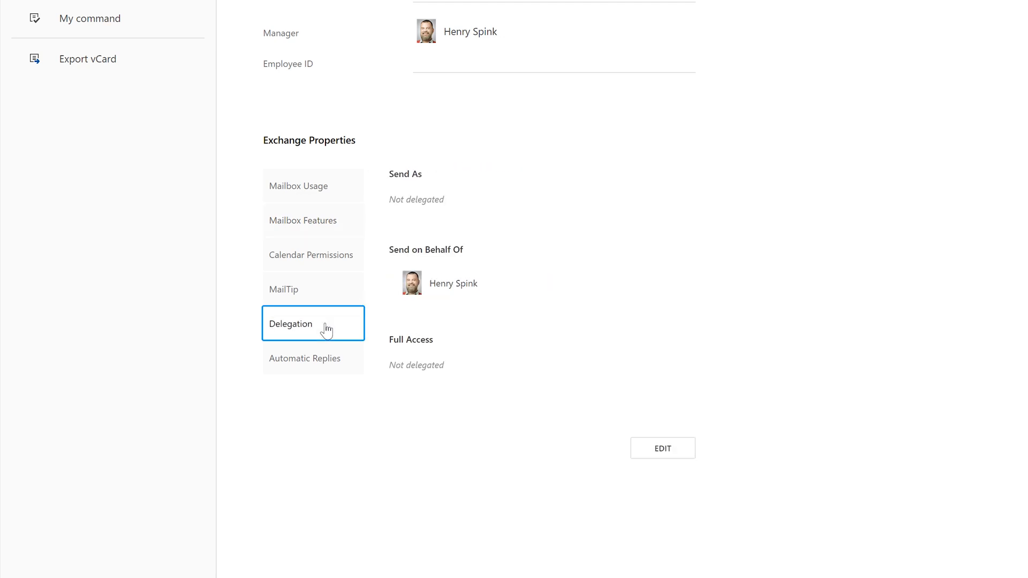
mouse_move(465, 307)
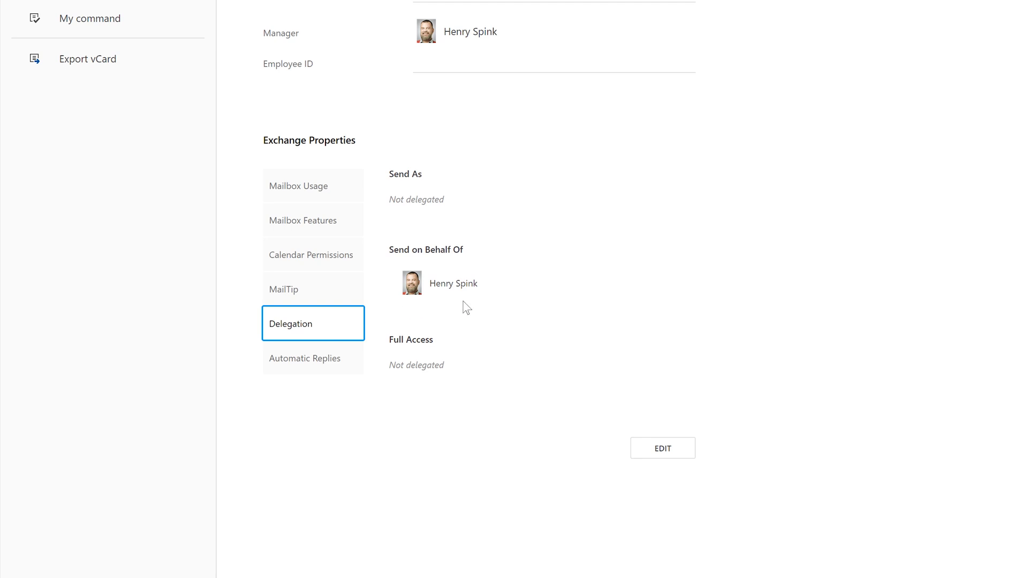
mouse_move(493, 306)
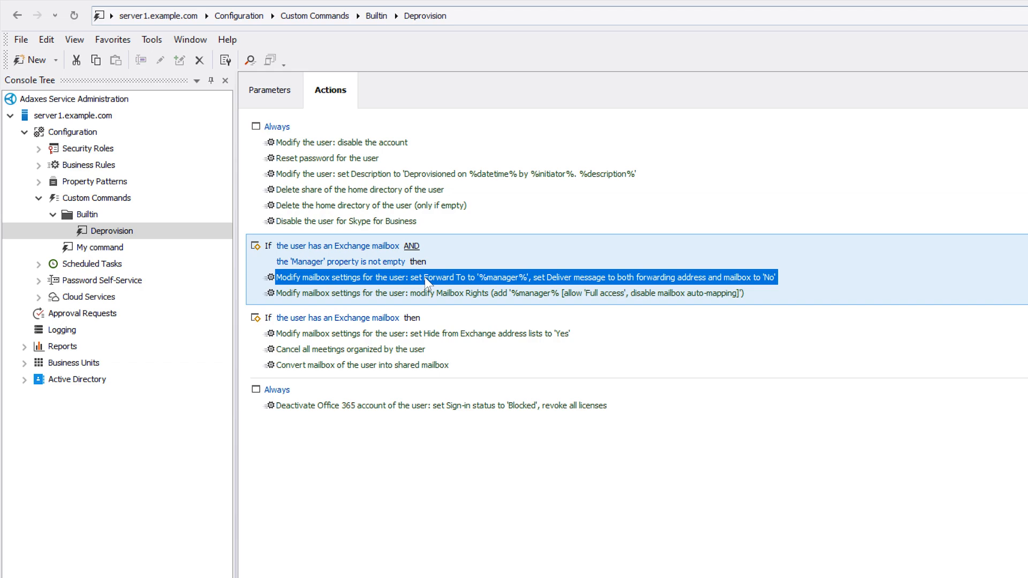
mouse_move(528, 288)
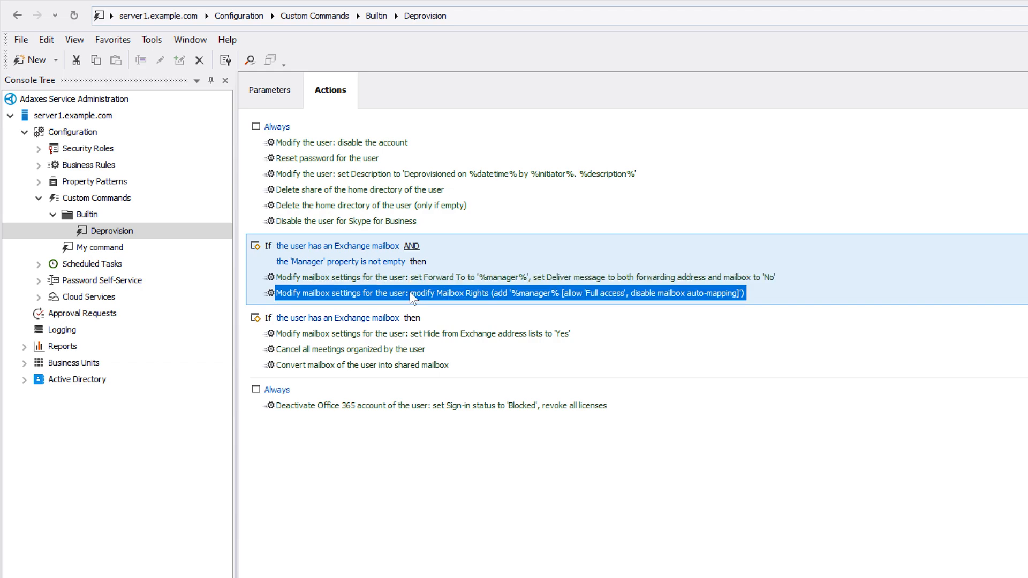
mouse_move(635, 304)
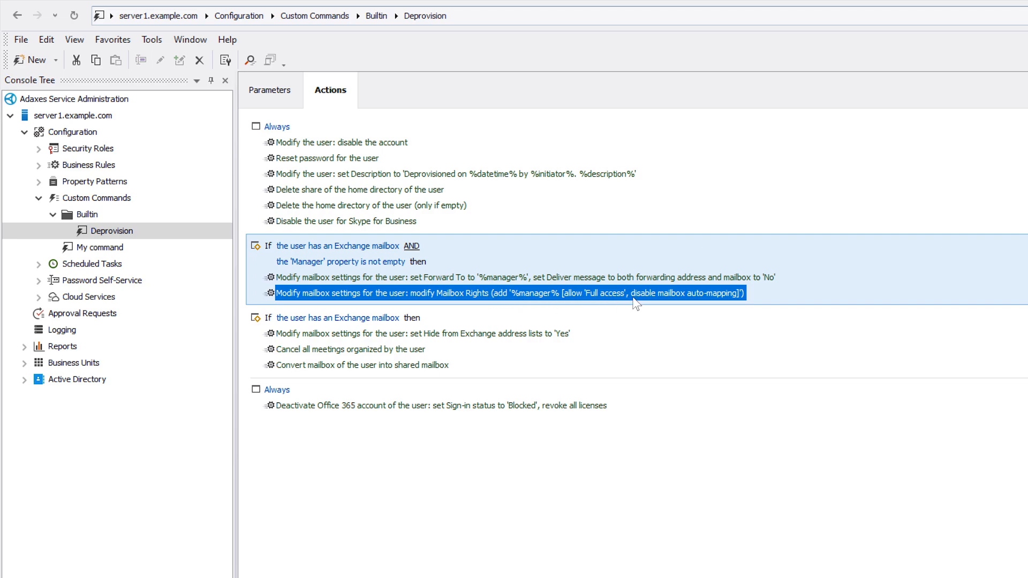
Step: Review the Deprovision actions: hide from address lists, cancel meetings, convert to shared mailbox
left_click(418, 333)
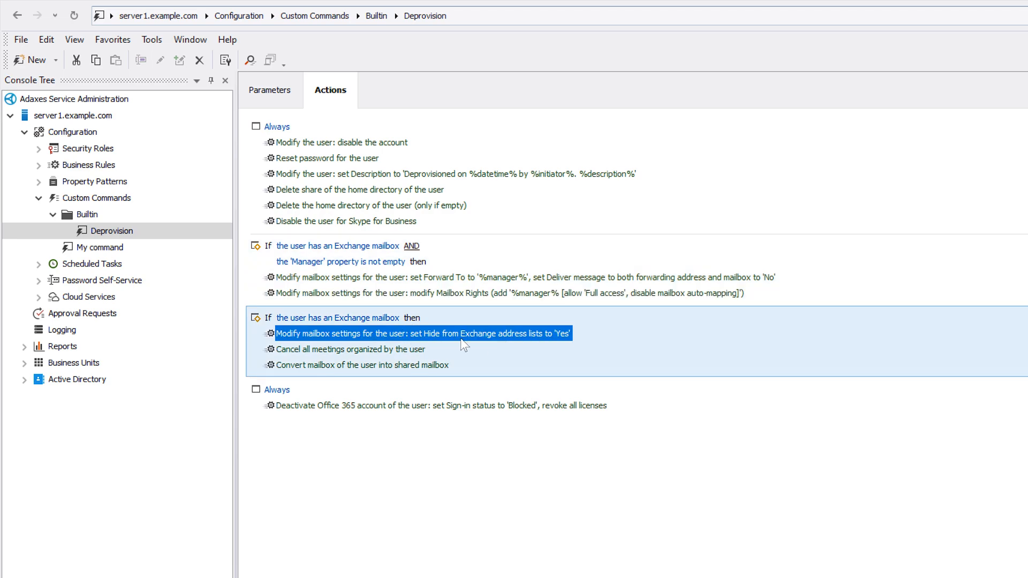
left_click(351, 349)
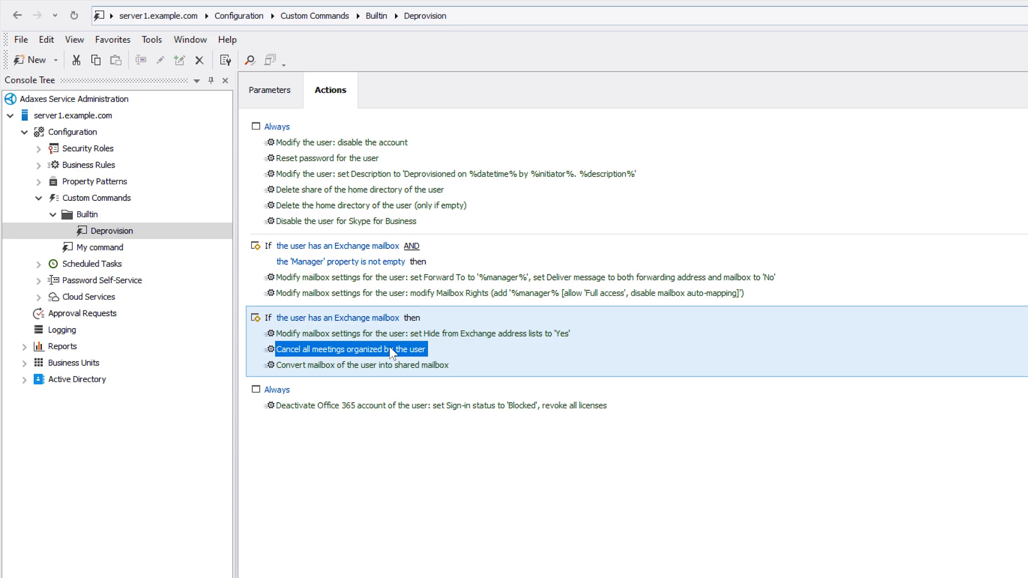
left_click(362, 365)
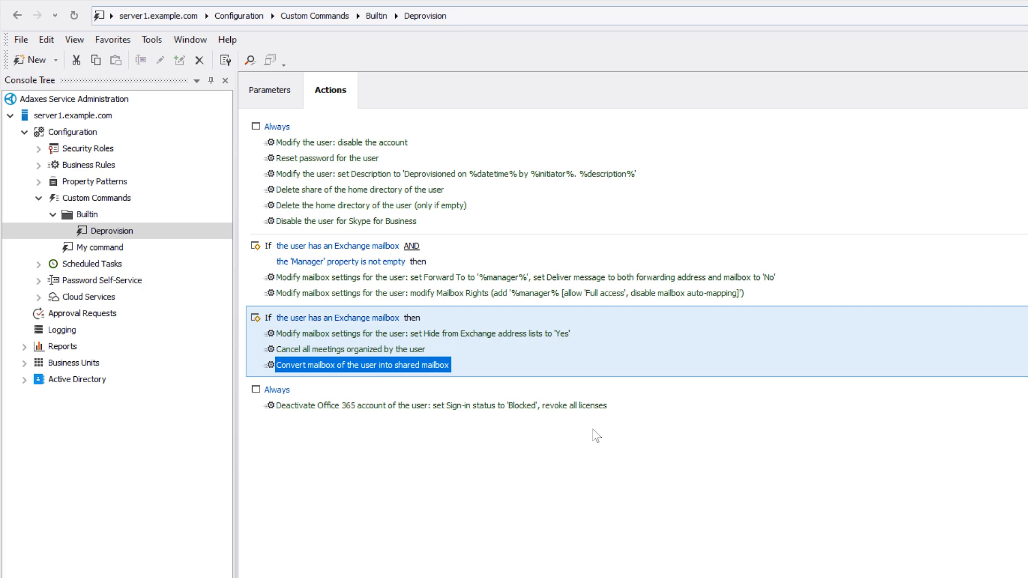
mouse_move(635, 436)
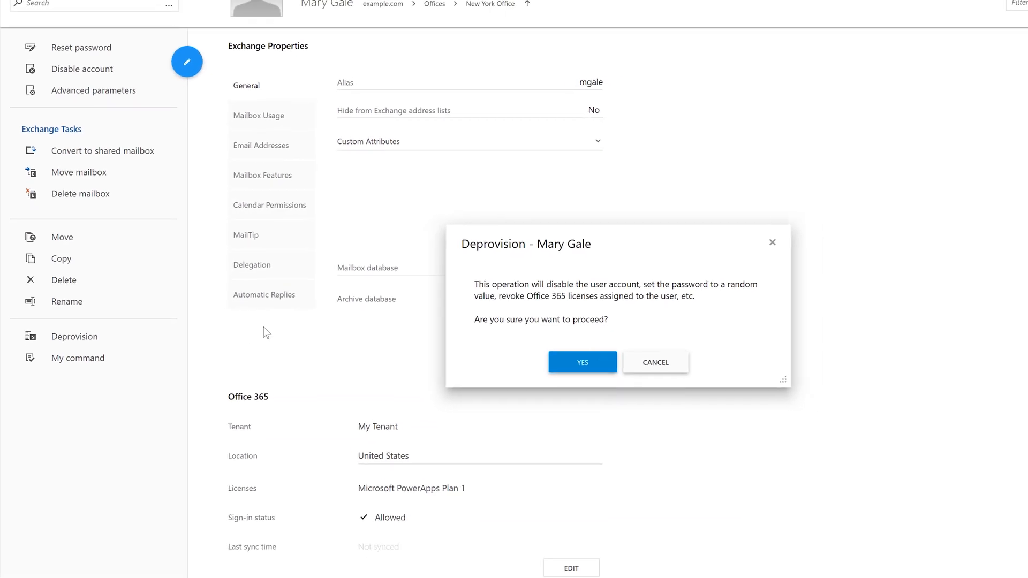
left_click(581, 362)
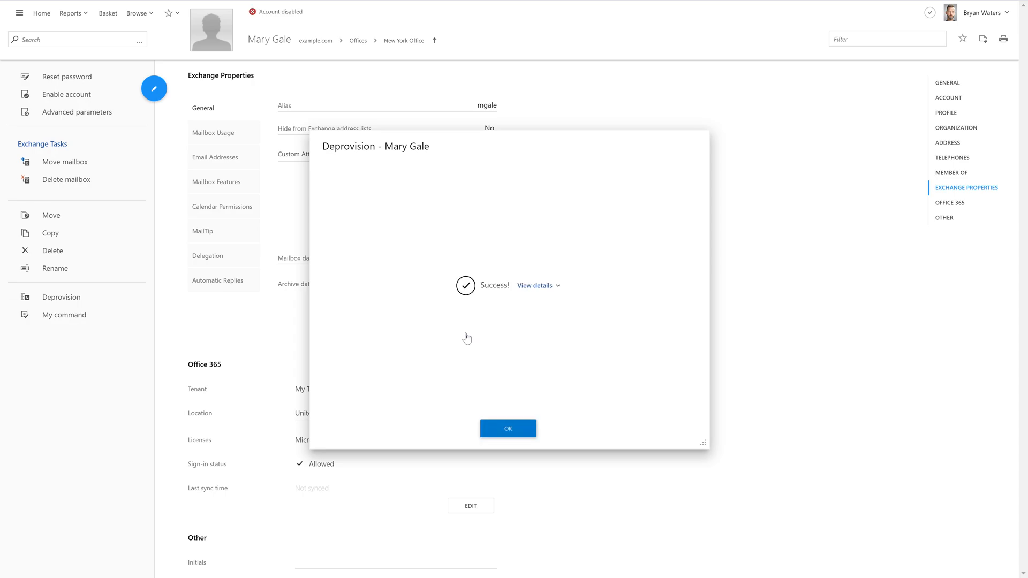
mouse_move(473, 340)
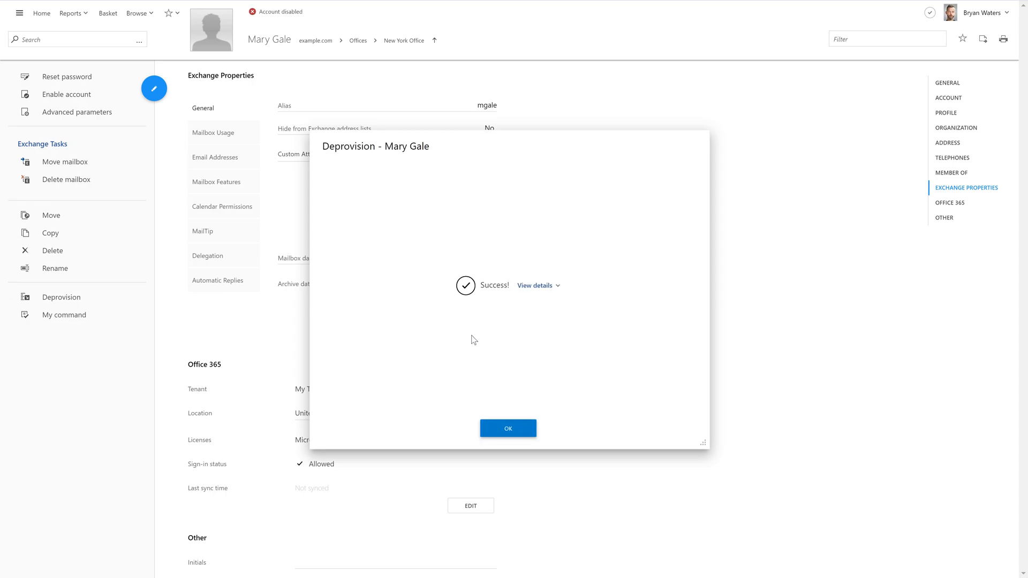
left_click(508, 428)
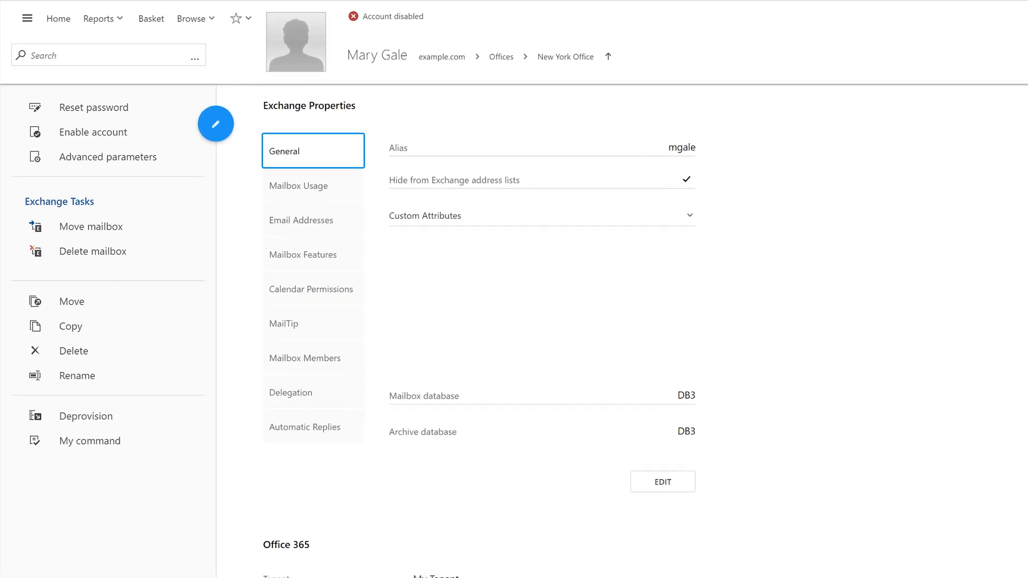
mouse_move(716, 205)
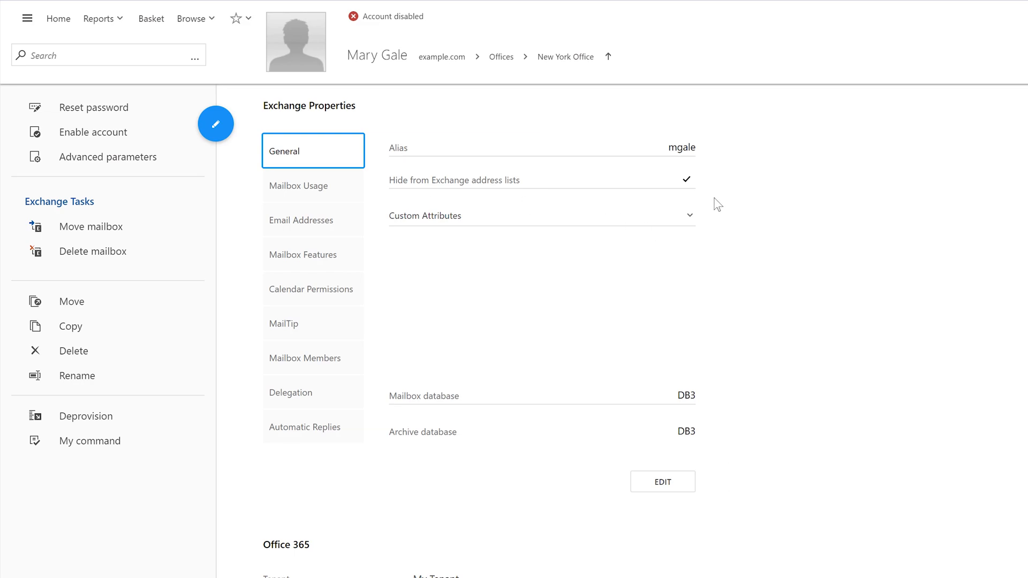
left_click(312, 255)
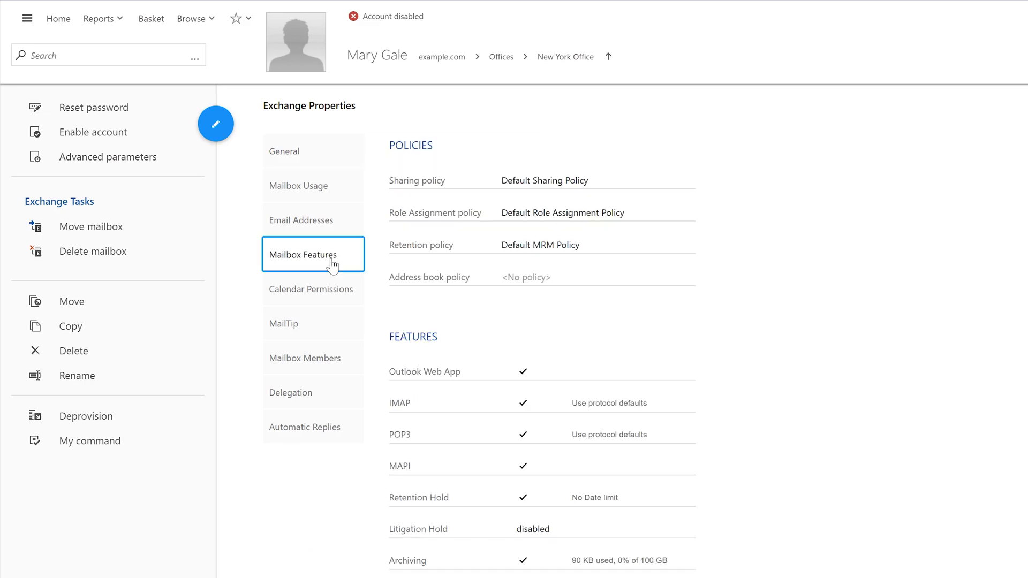
scroll("down", 3)
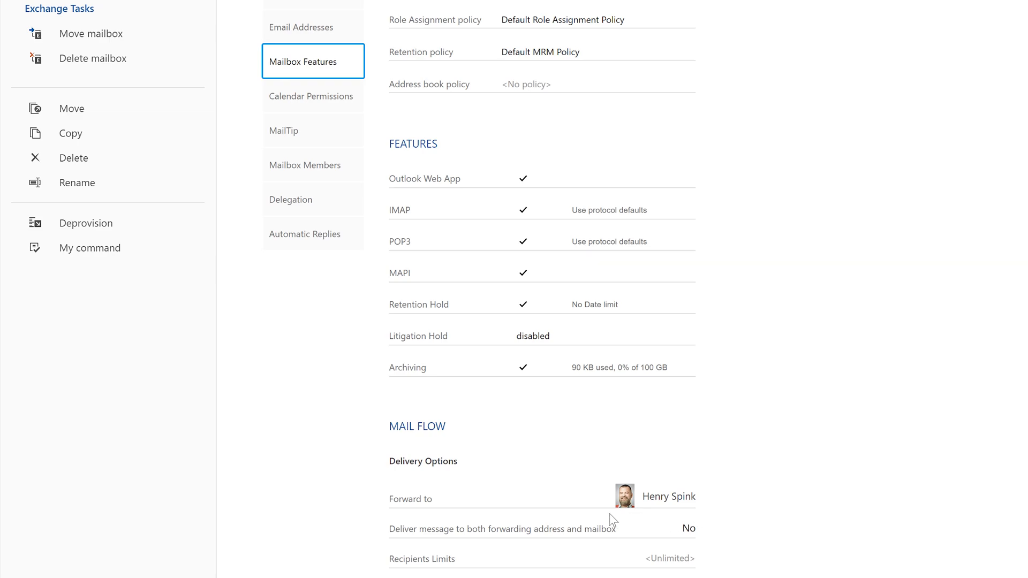
left_click(312, 358)
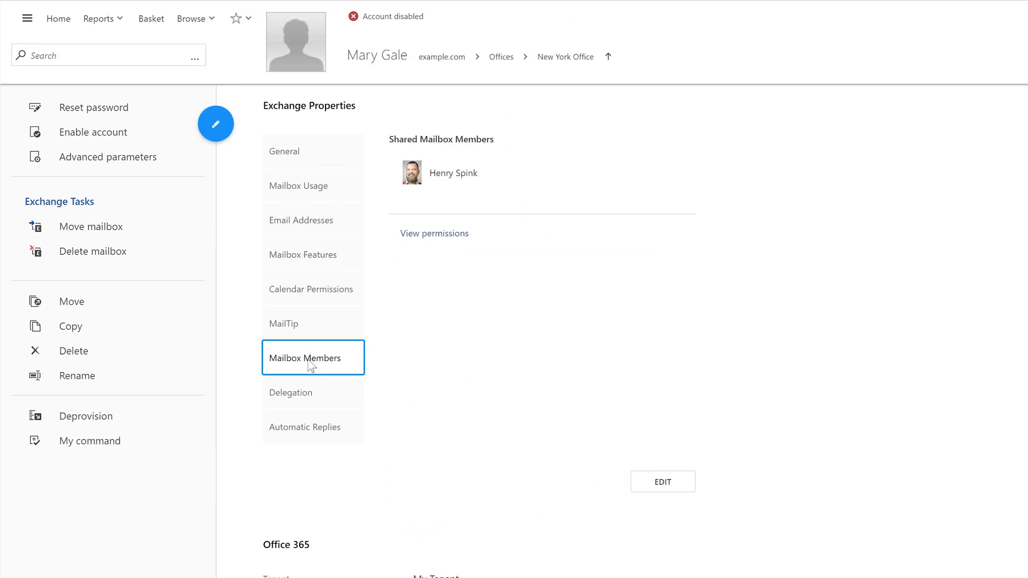
mouse_move(356, 375)
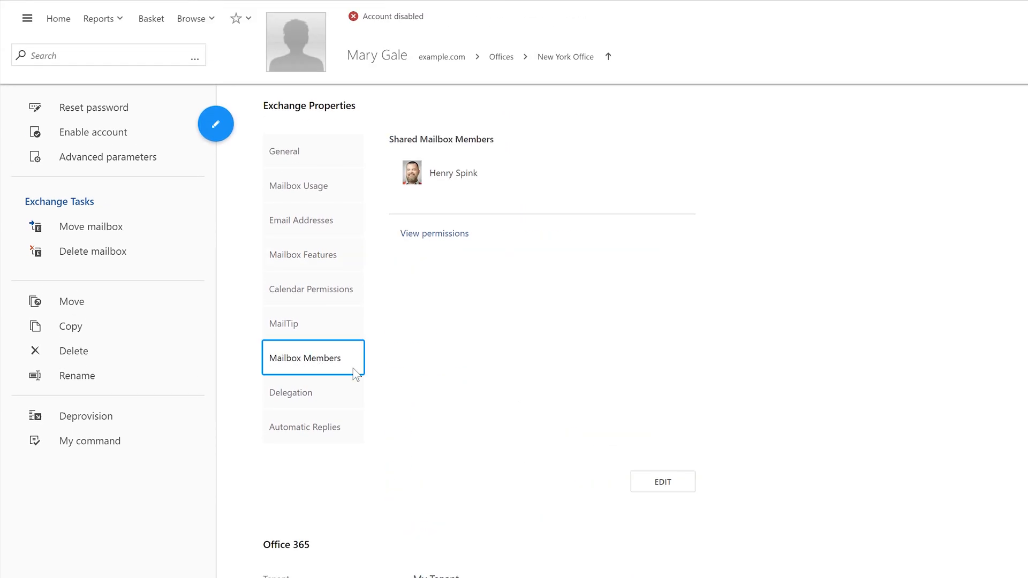
left_click(290, 392)
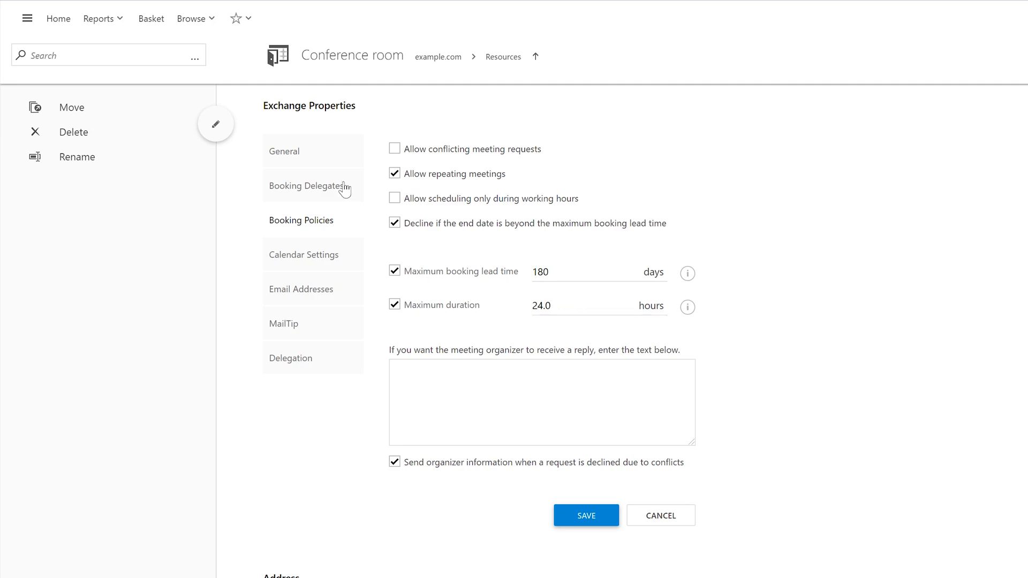
left_click(307, 186)
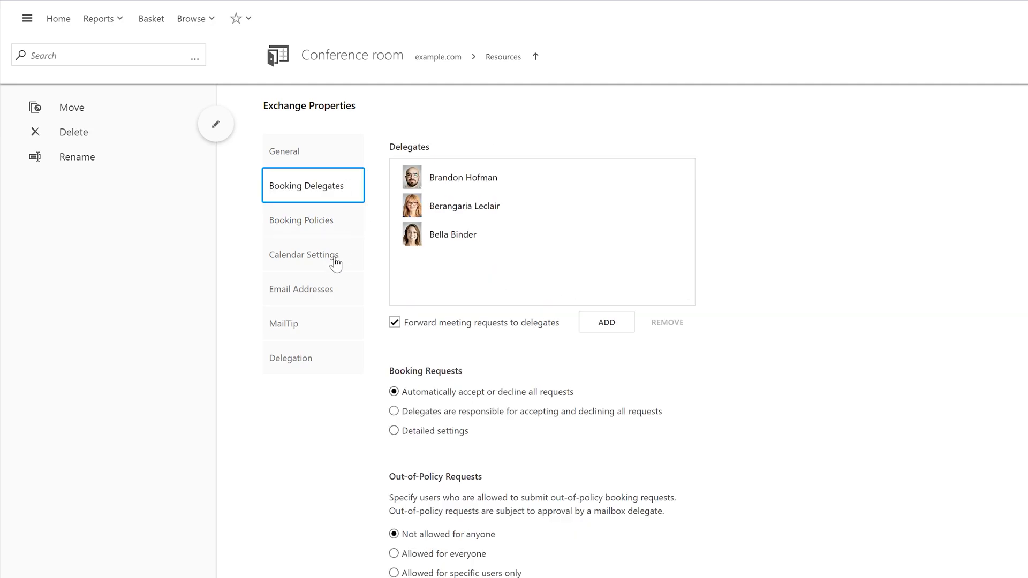
left_click(313, 324)
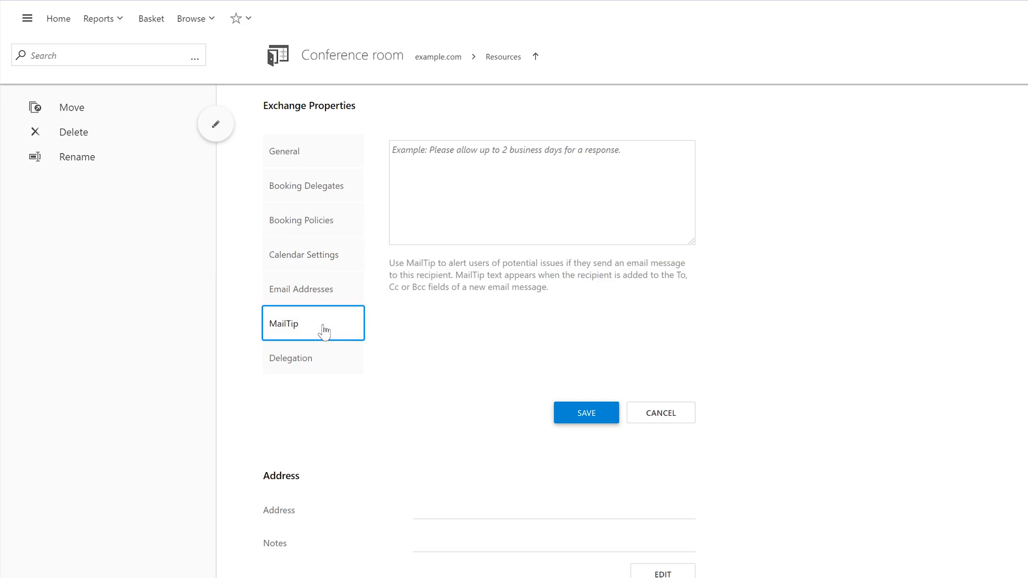
left_click(313, 358)
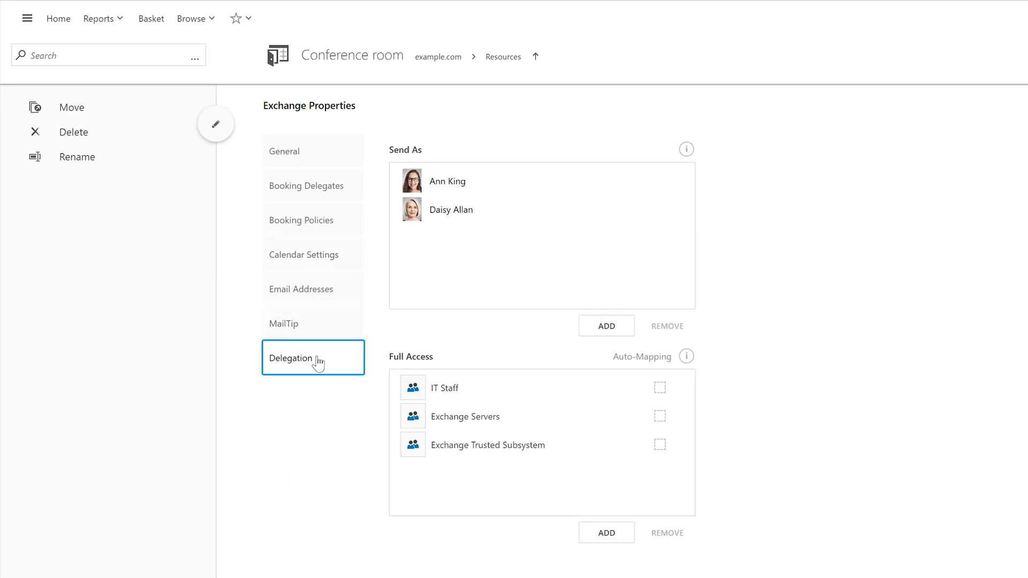